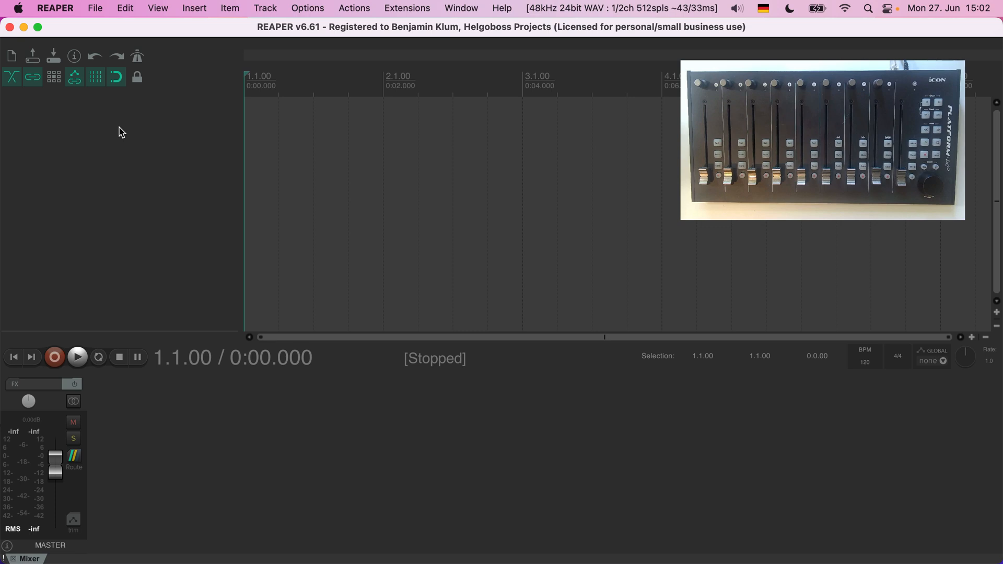
- Insert a new track carrying the VSTi: ReaLearn virtual instrument
right_click(122, 132)
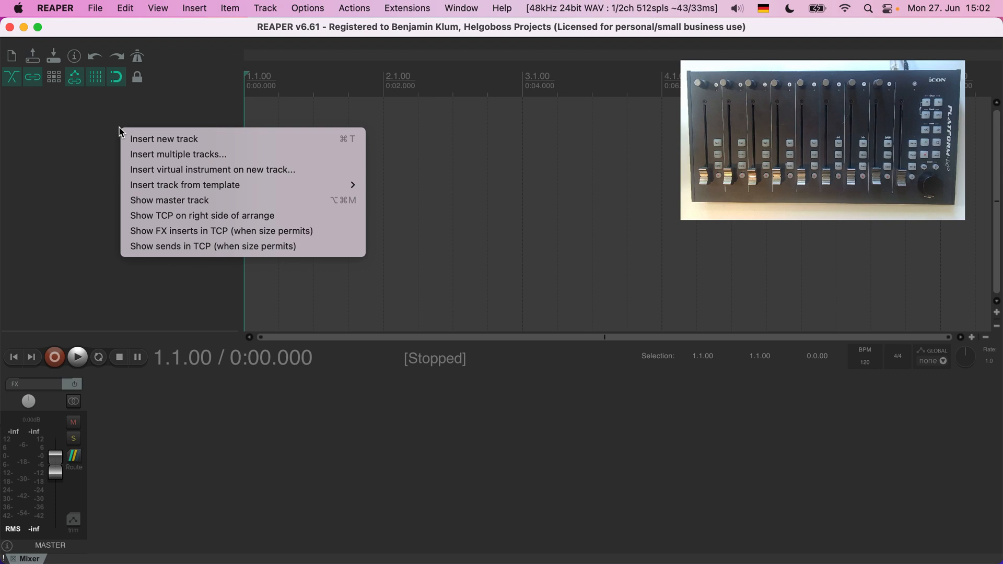
left_click(212, 169)
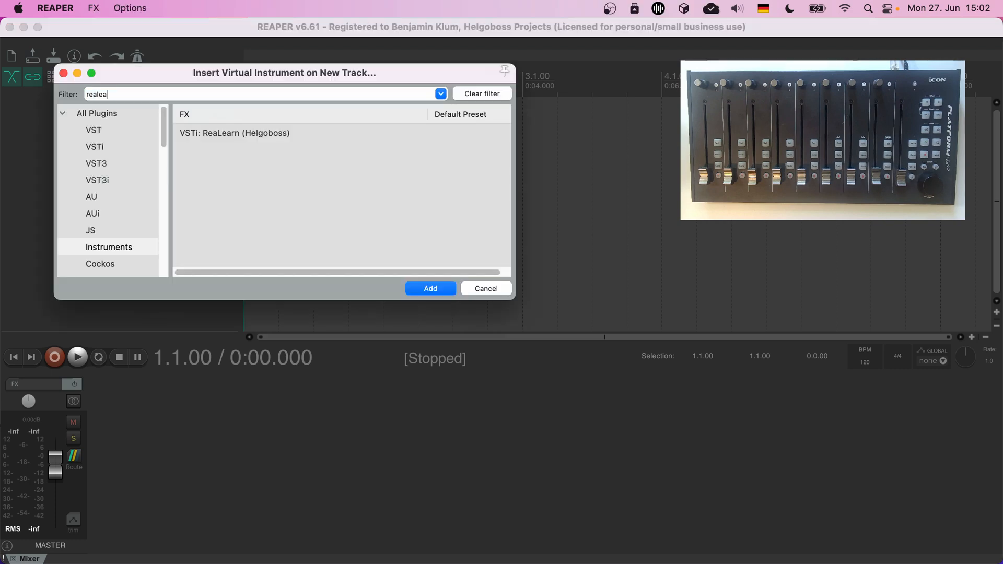
left_click(430, 288)
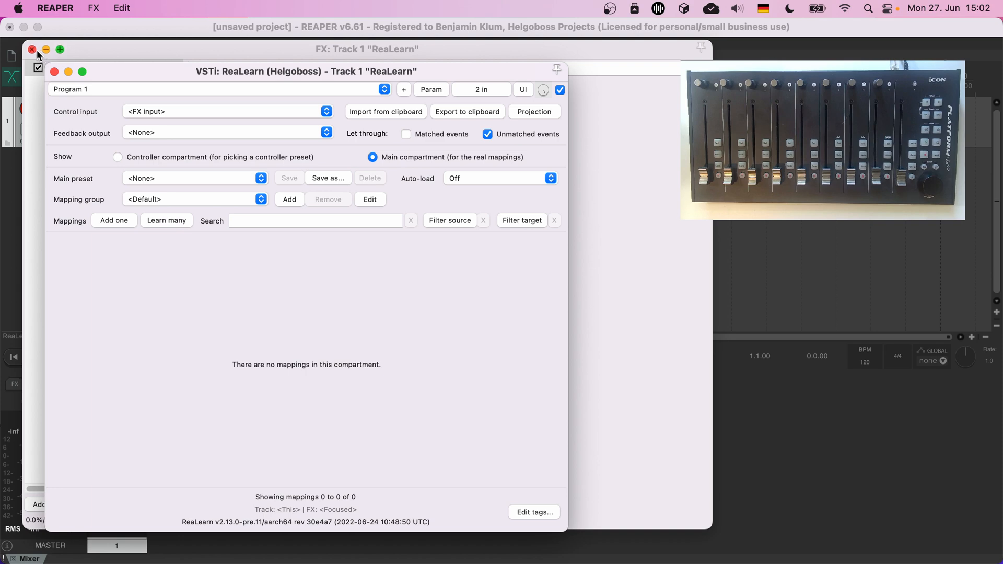
- Close the FX: Track 1 window, then switch ReaLearn to Controller and back to Main compartment
left_click(32, 49)
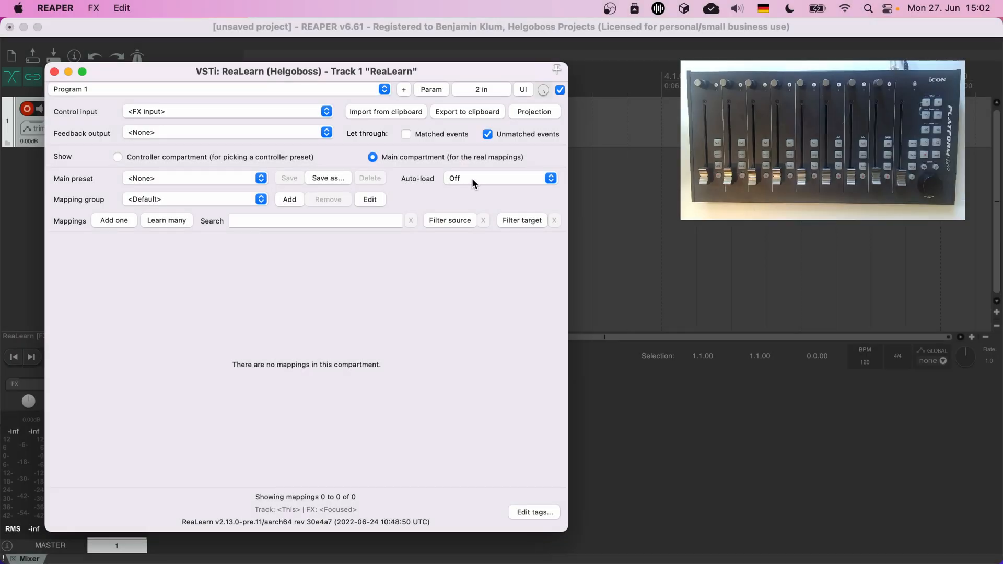
mouse_move(379, 165)
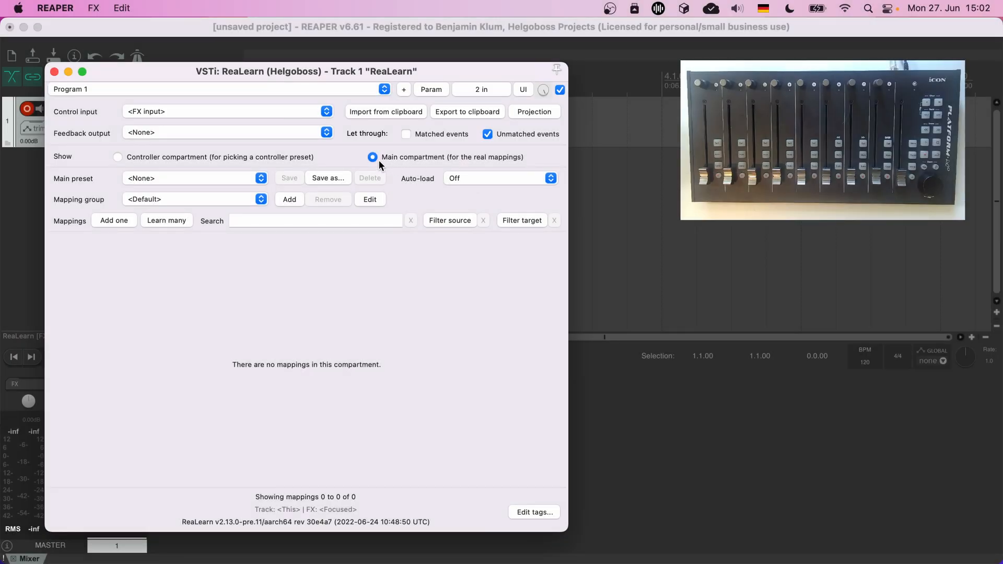
mouse_move(248, 161)
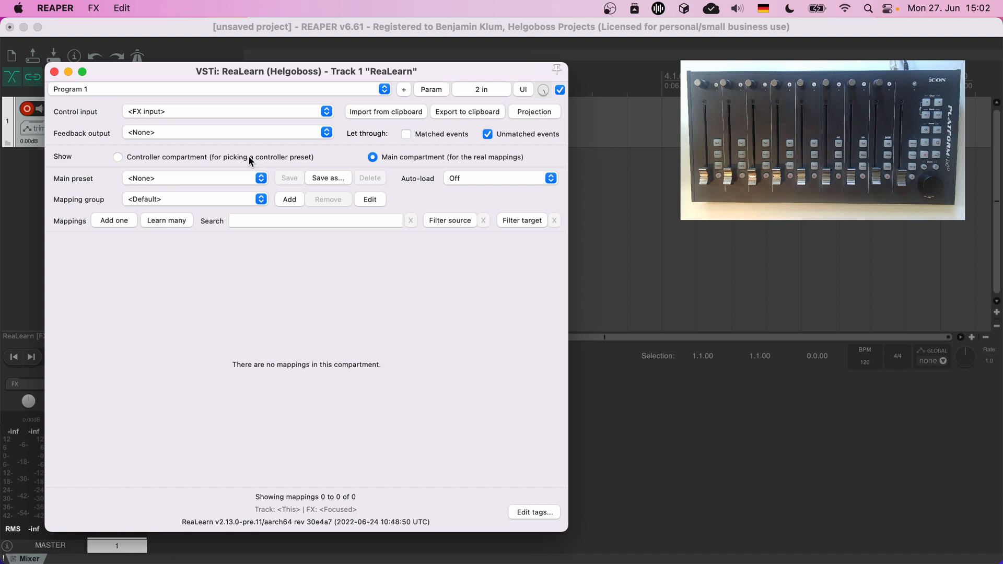
left_click(117, 157)
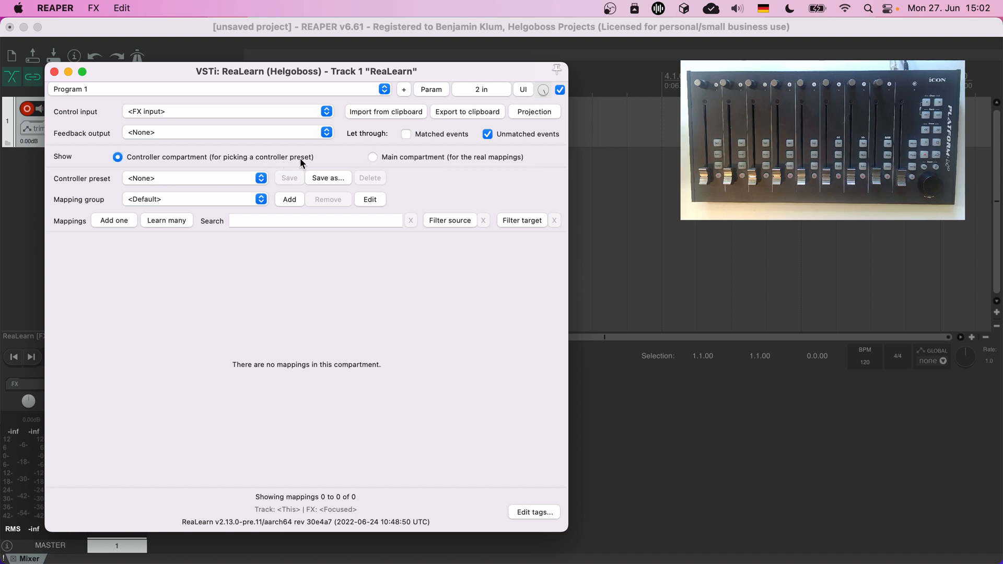
left_click(372, 156)
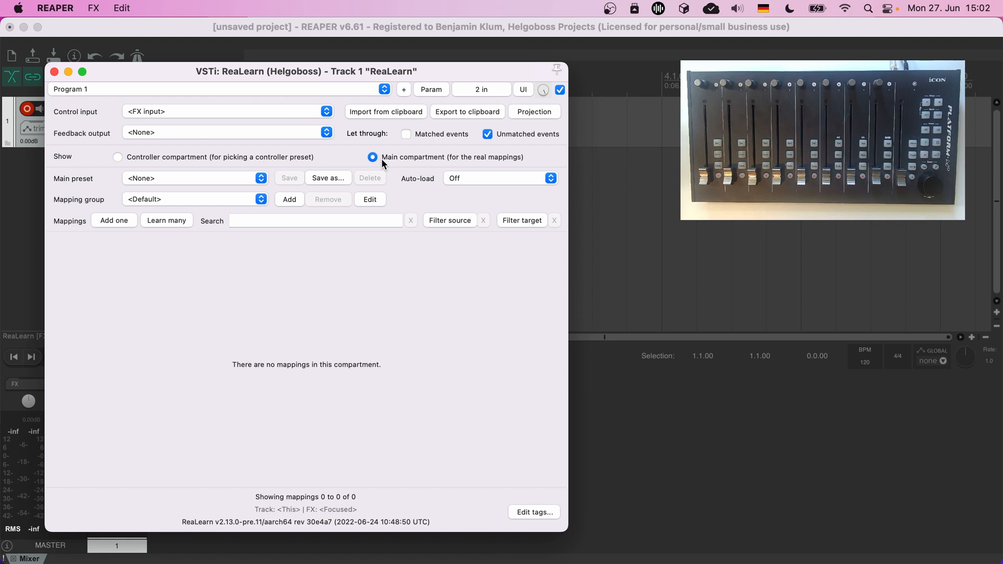
mouse_move(404, 165)
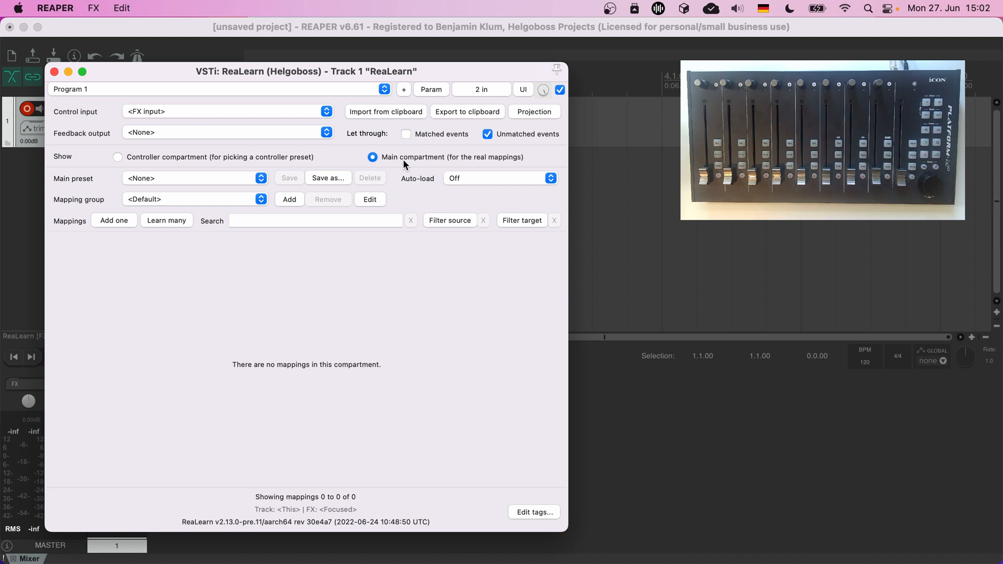
mouse_move(416, 171)
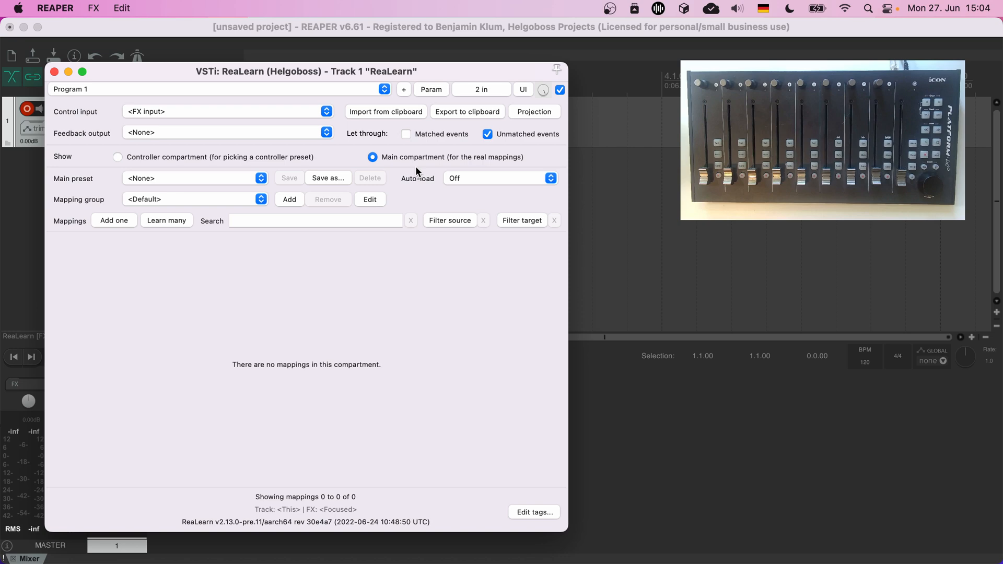
mouse_move(97, 75)
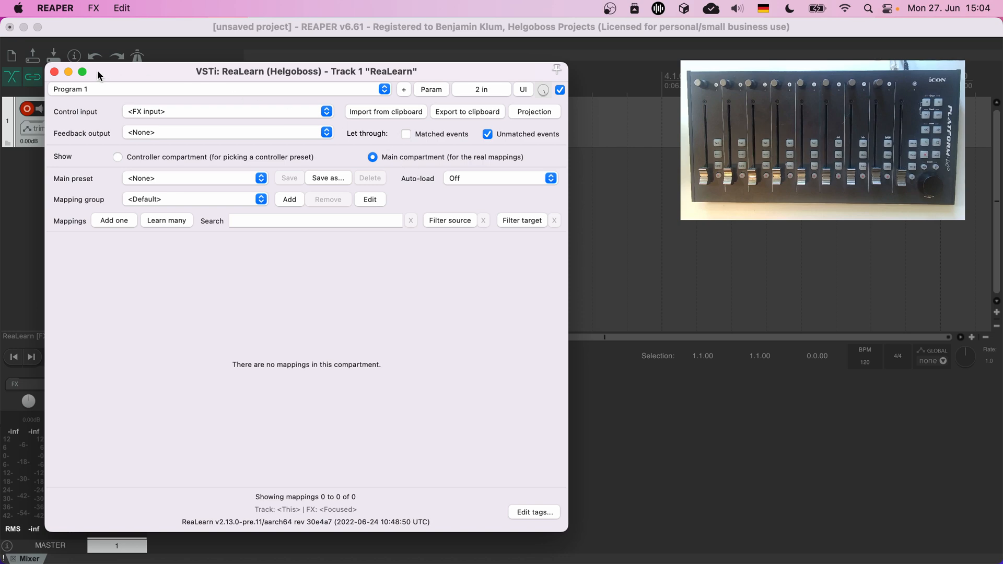
- Close ReaLearn and enable iCON Platform M+ MIDI input and output in Preferences
left_click(55, 71)
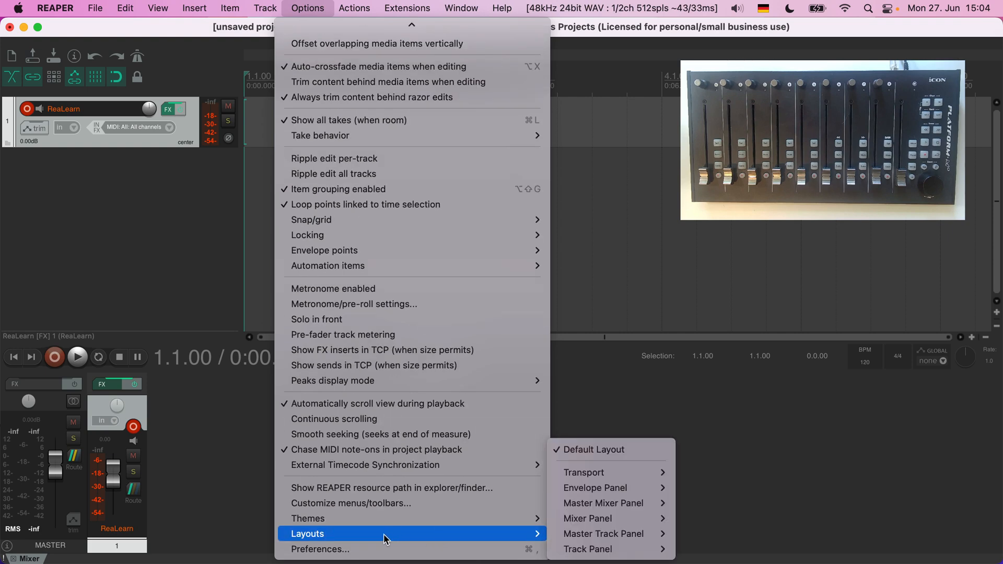
left_click(320, 549)
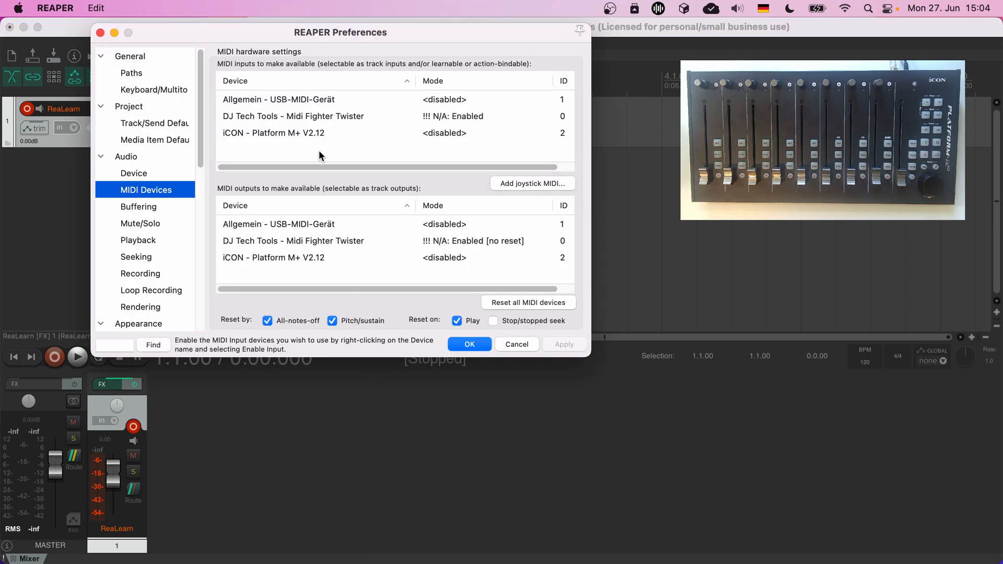
mouse_move(285, 138)
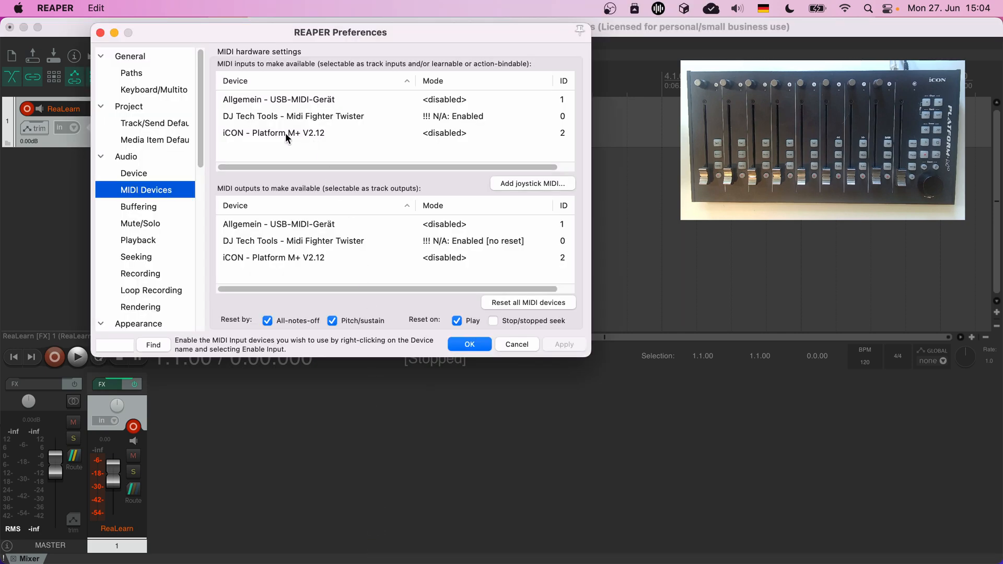
double_click(273, 133)
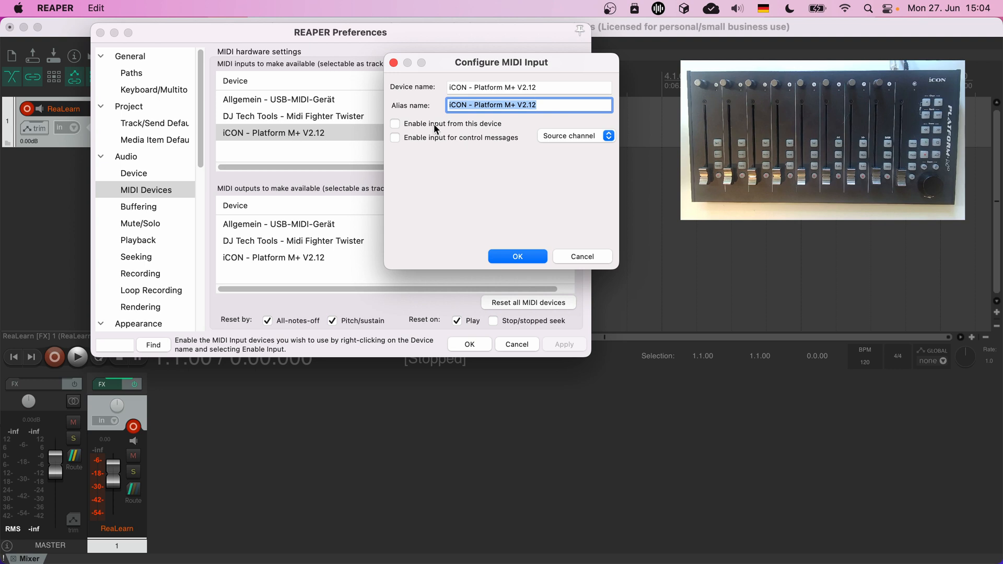
left_click(517, 256)
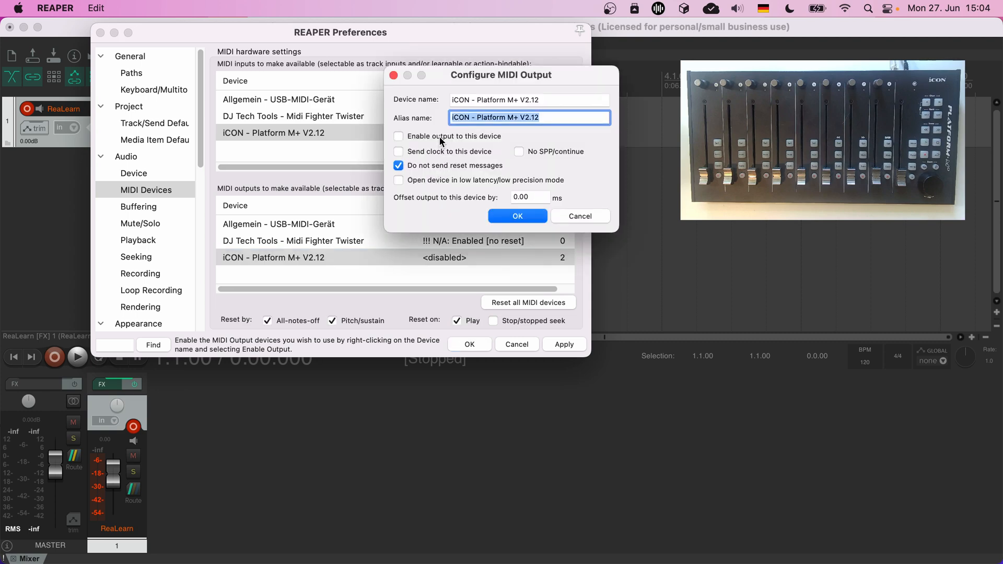
left_click(517, 216)
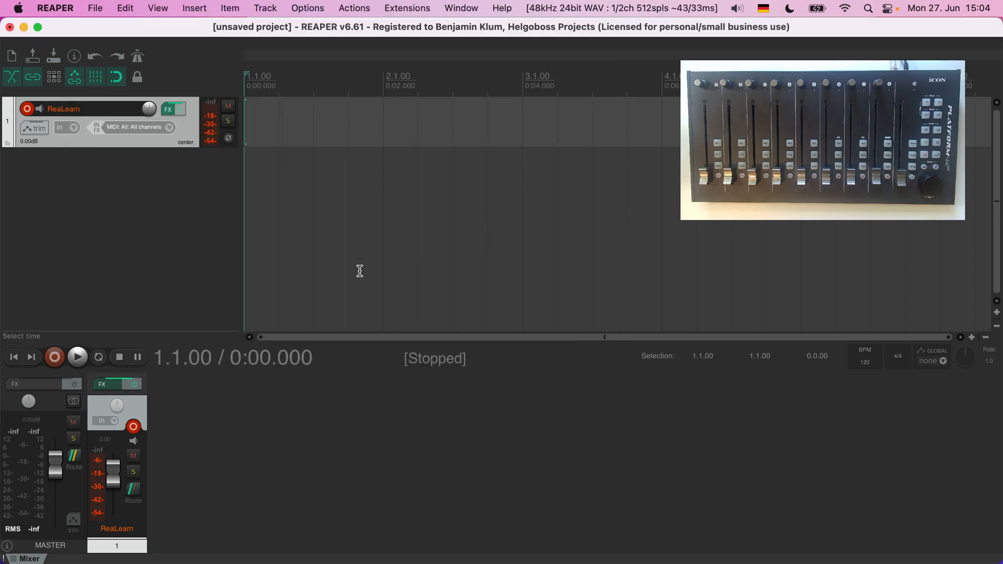
- Open ReaLearn from the track FX and set control input and feedback output to iCON Platform M+ V2.12
left_click(168, 109)
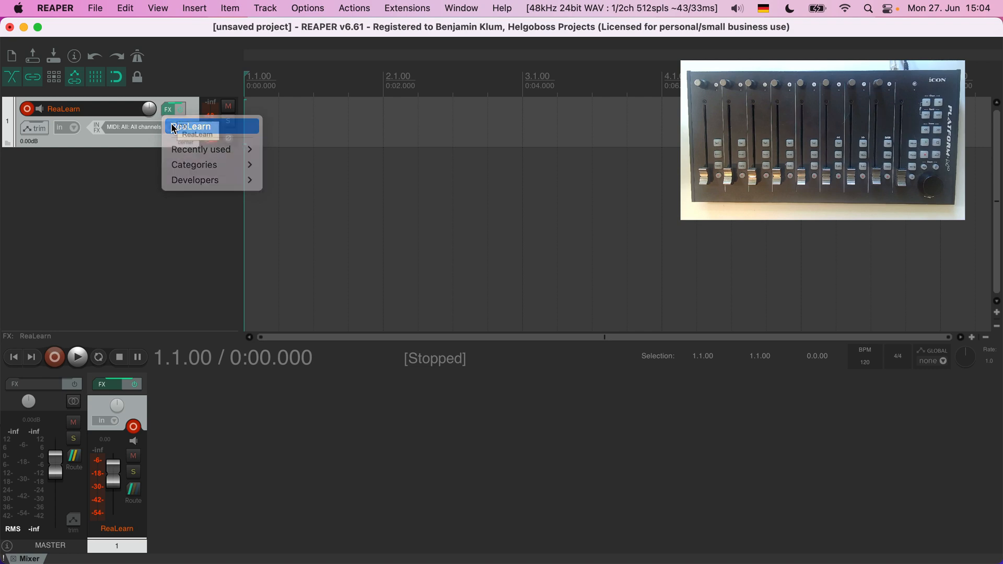
left_click(192, 126)
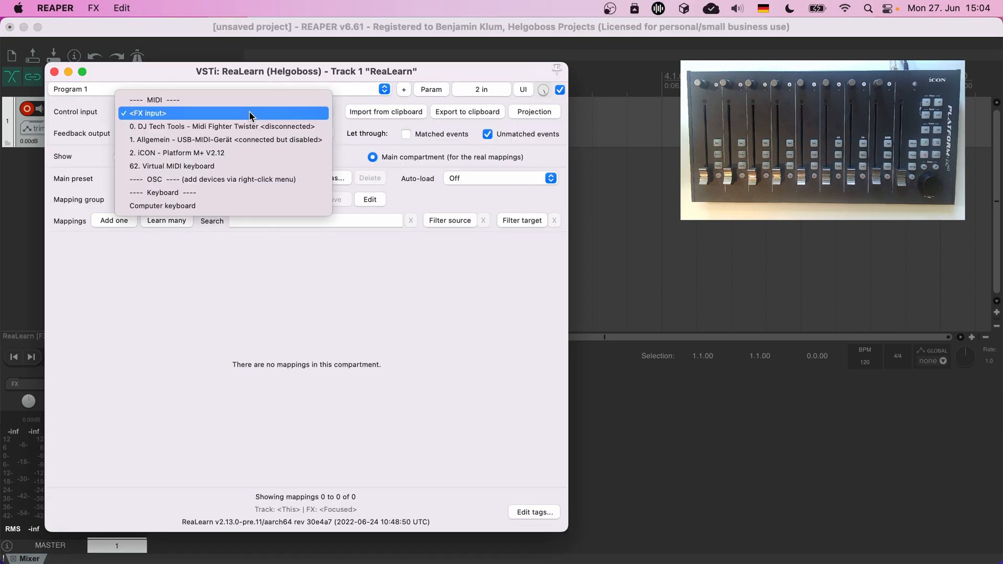
mouse_move(223, 152)
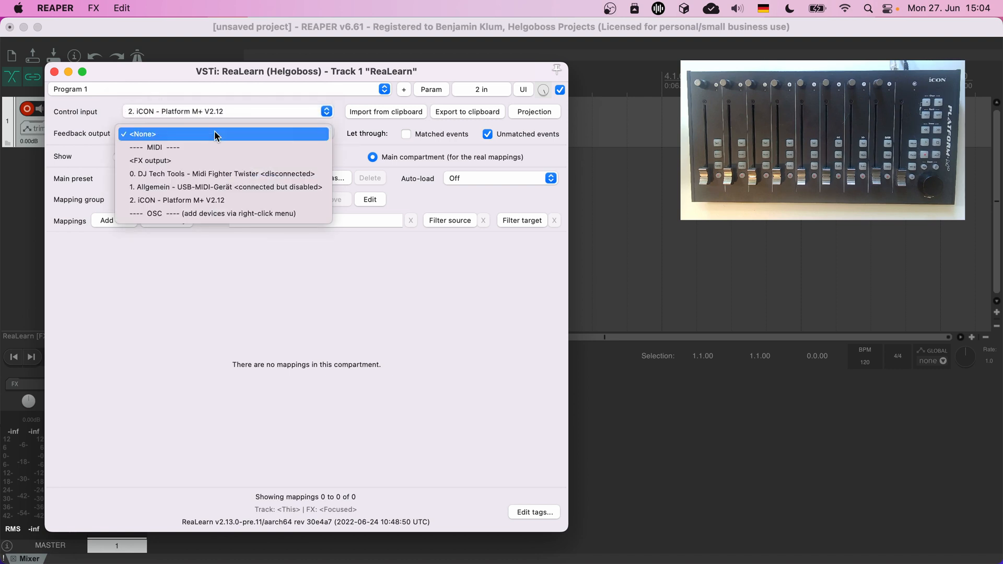
left_click(177, 200)
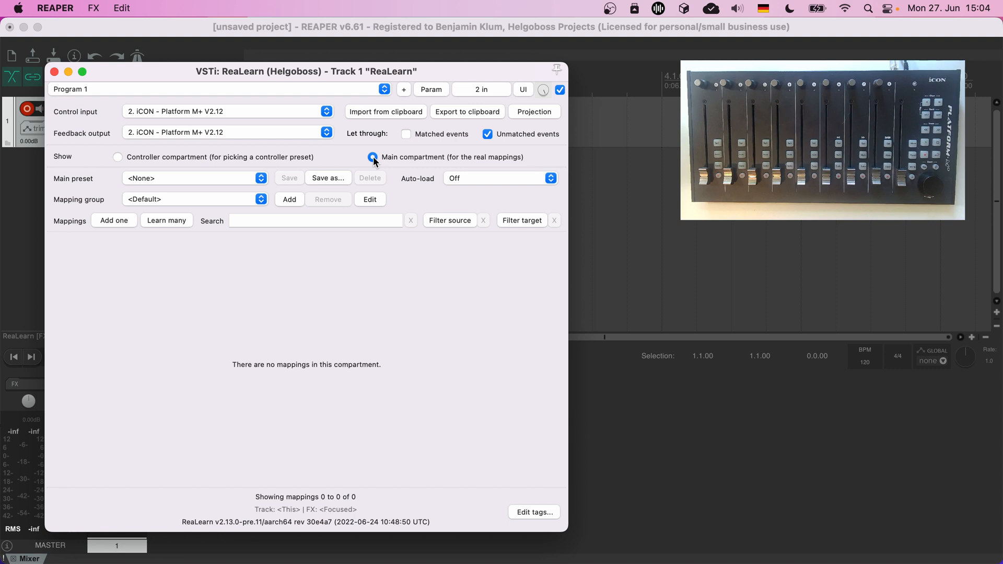
mouse_move(338, 323)
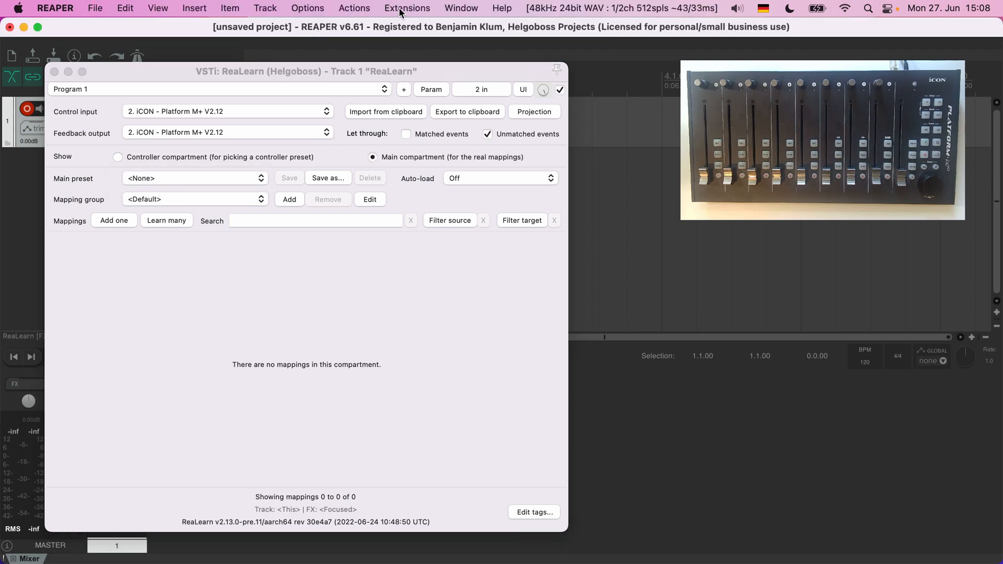
- In ReaPack's package browser filtered by 'realearn', mark DAW control [DAW] for install/update
left_click(407, 8)
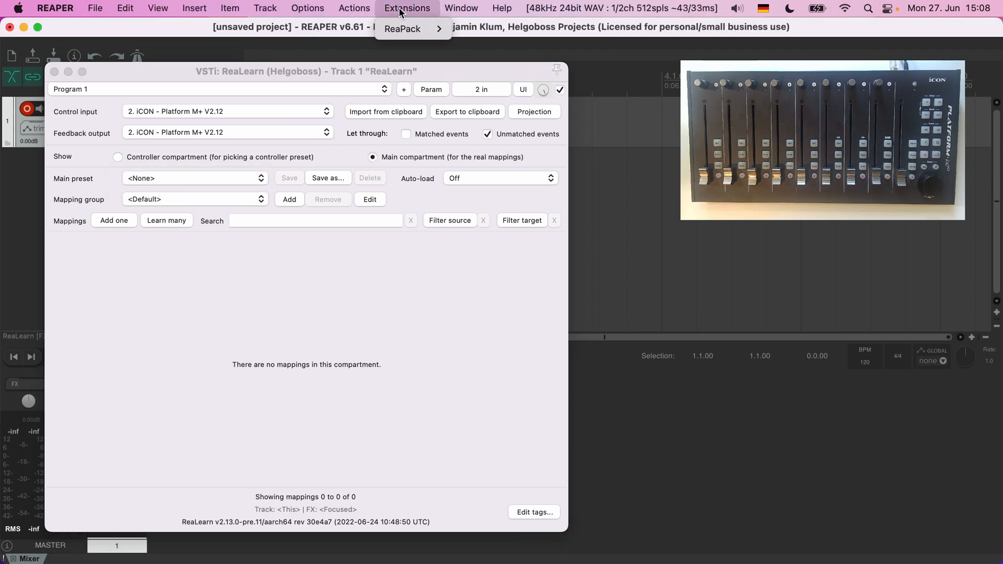
left_click(403, 29)
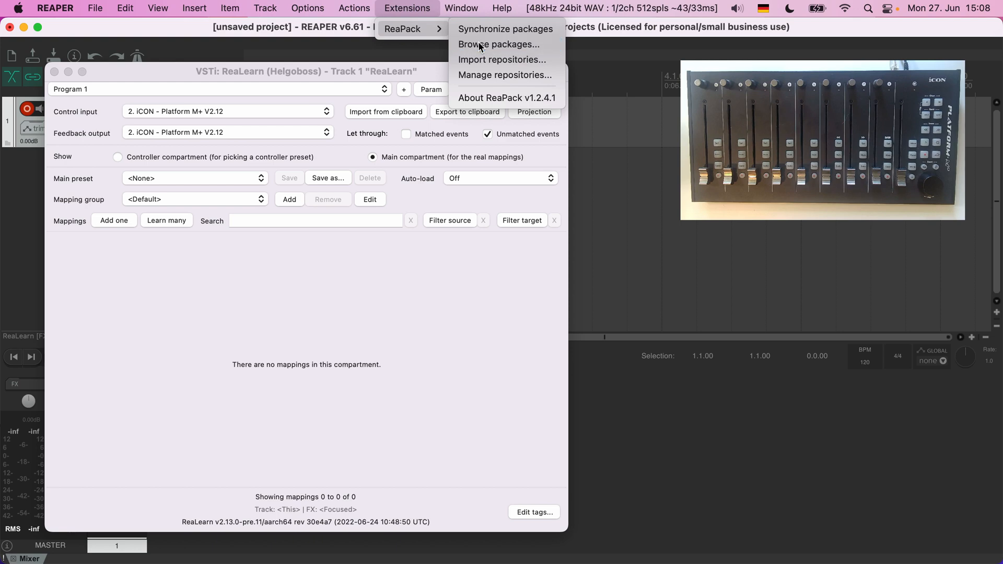
left_click(498, 44)
type("realearn")
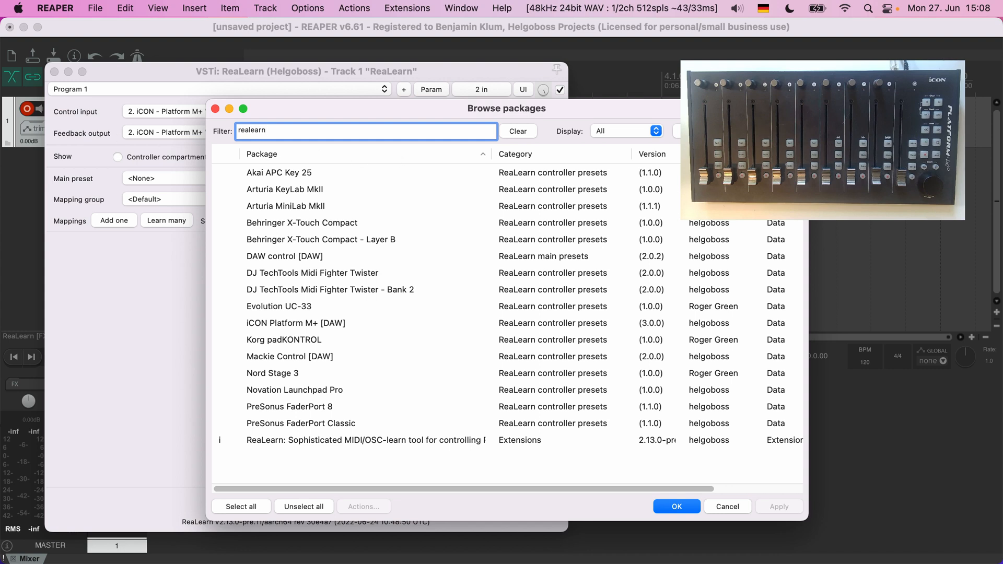
mouse_move(759, 468)
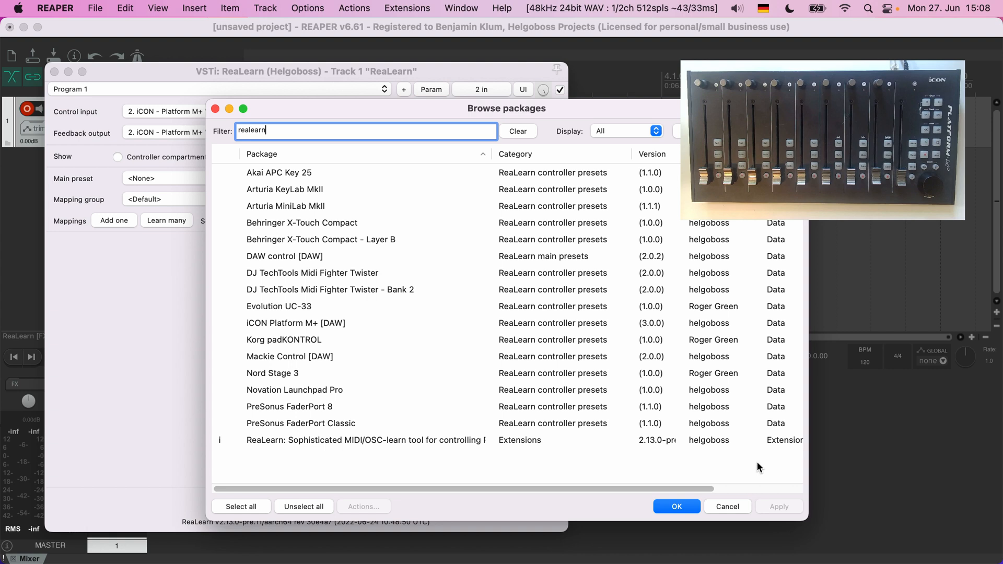
mouse_move(381, 283)
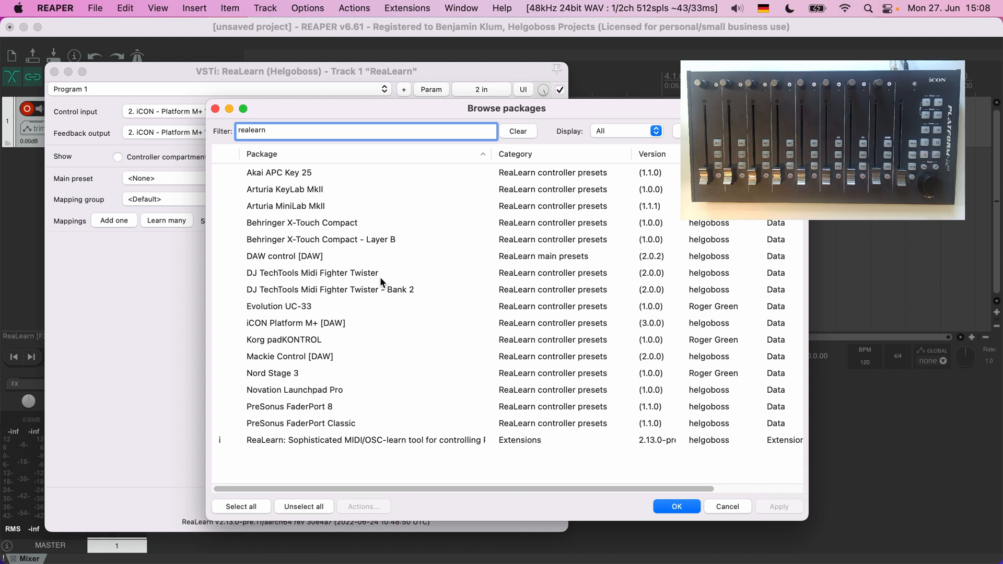
mouse_move(309, 362)
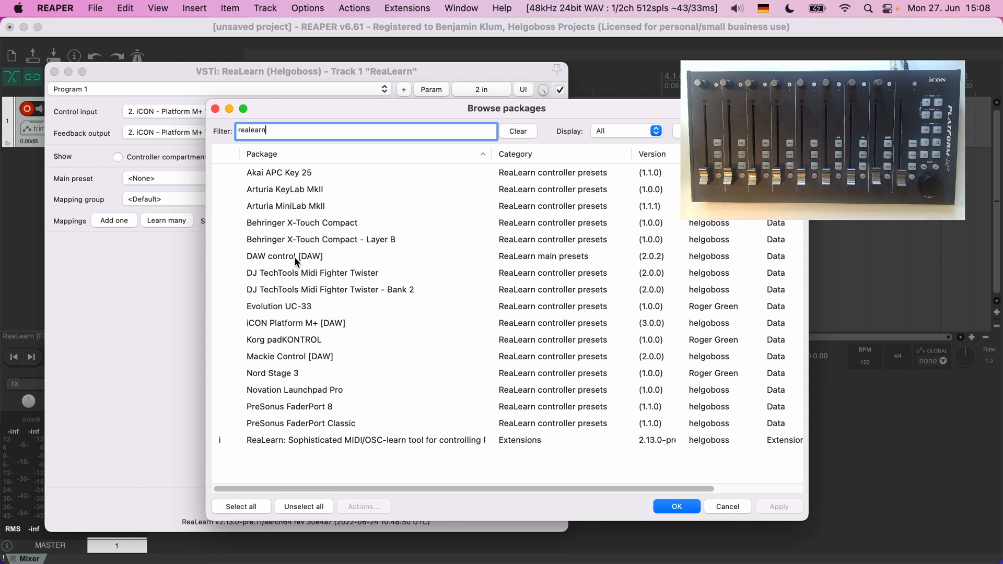
left_click(284, 256)
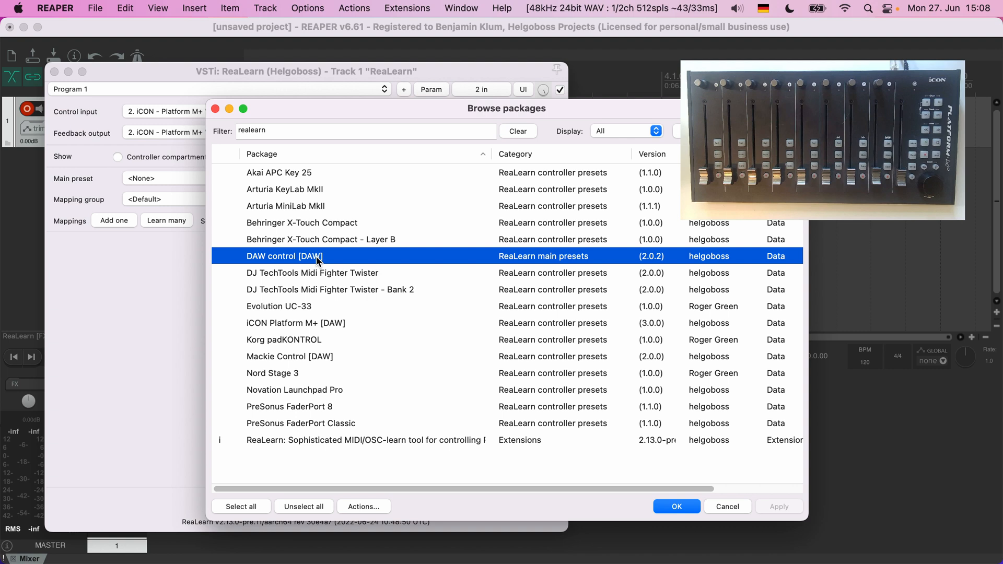
mouse_move(328, 261)
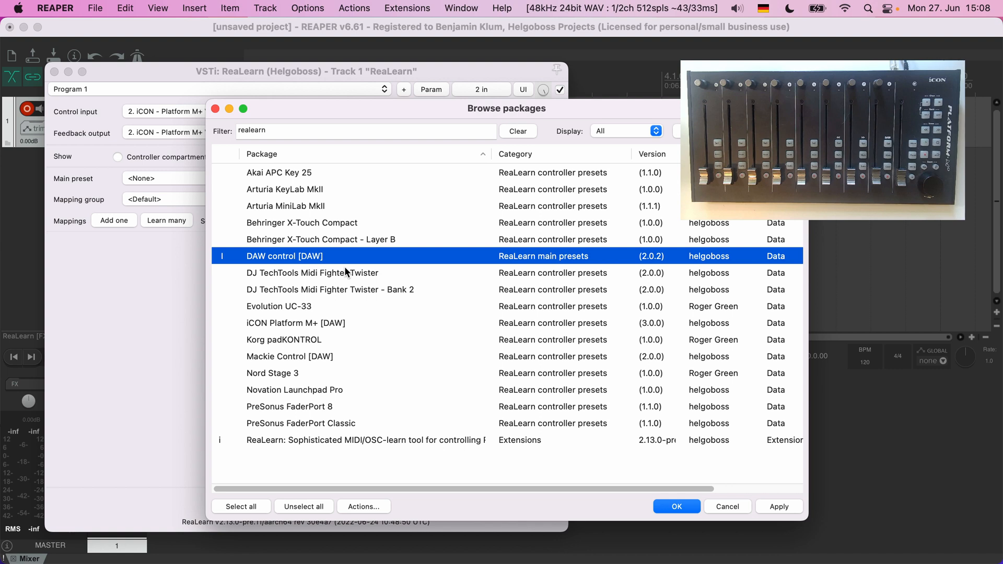
mouse_move(304, 267)
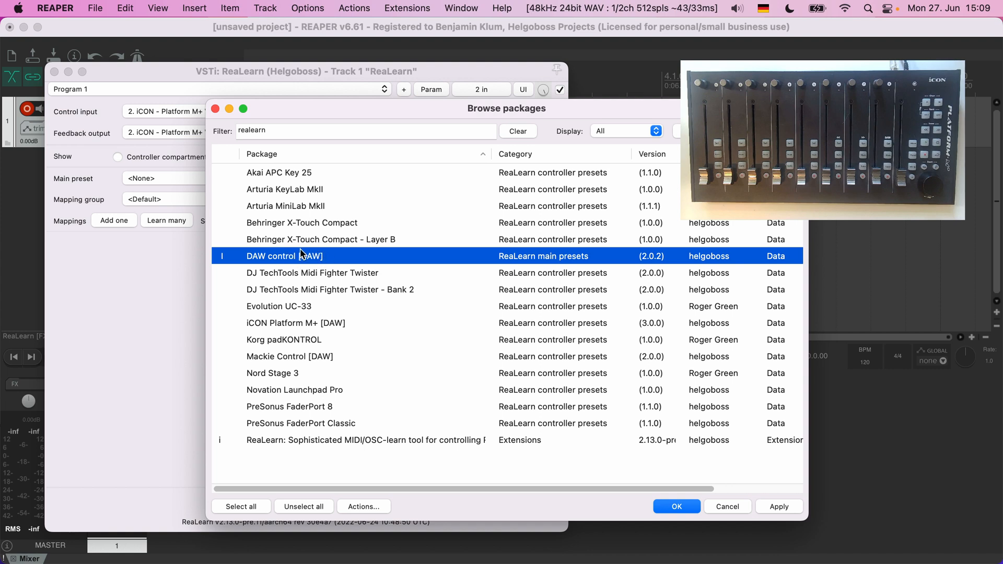
mouse_move(321, 267)
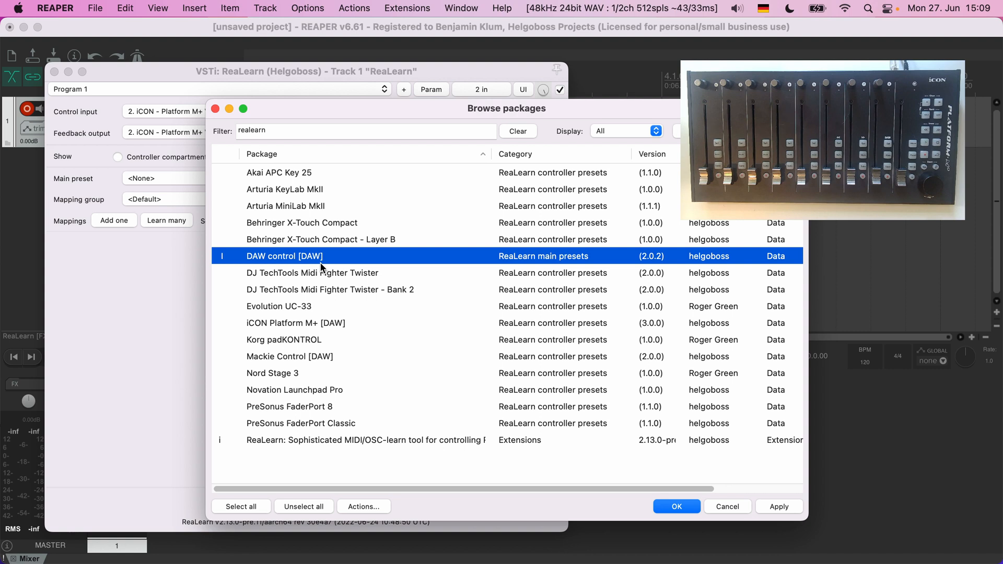
left_click(364, 131)
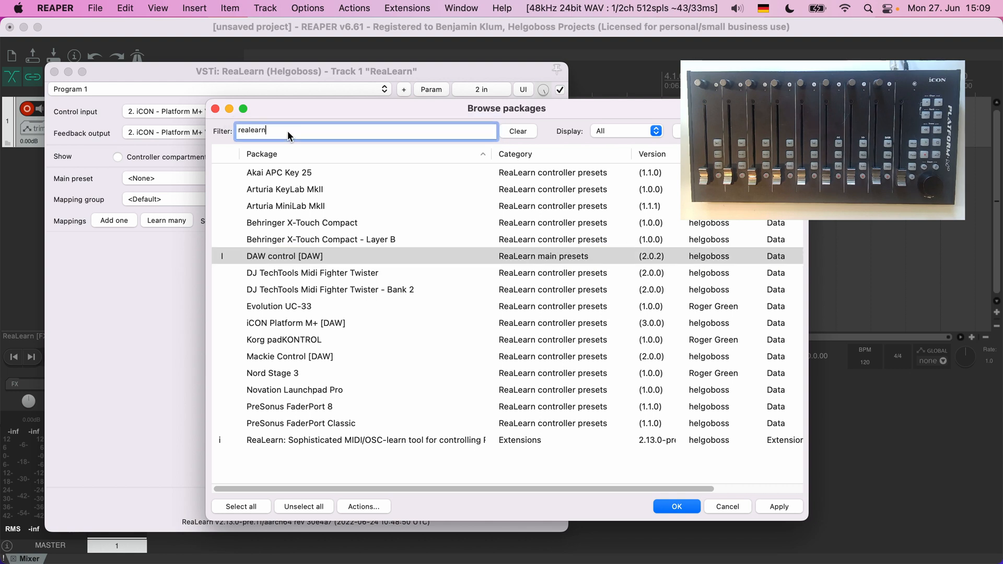
- Filter packages by 'daw' and select iCON Platform M+ [DAW] after checking Mackie Control [DAW]
type("daw")
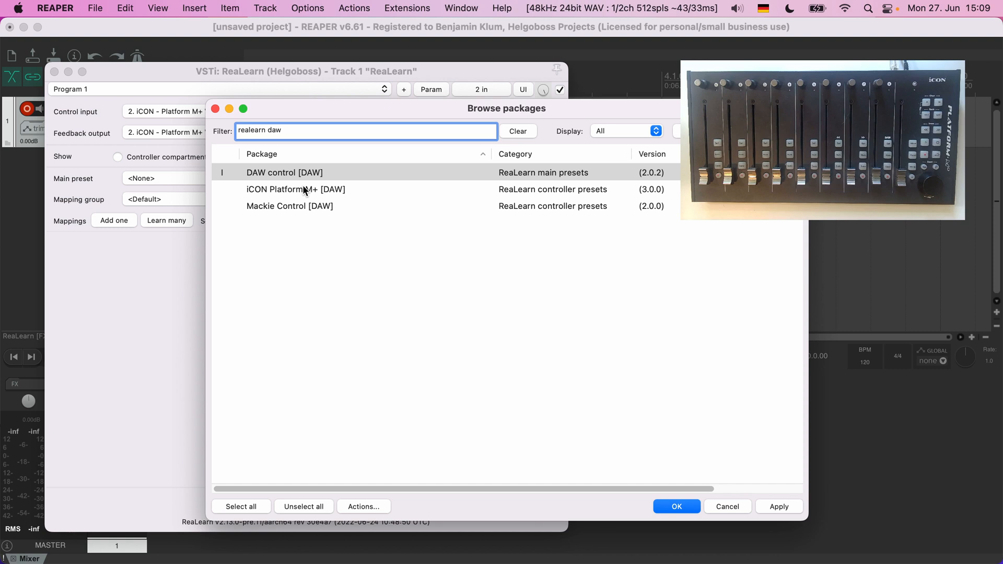
left_click(295, 189)
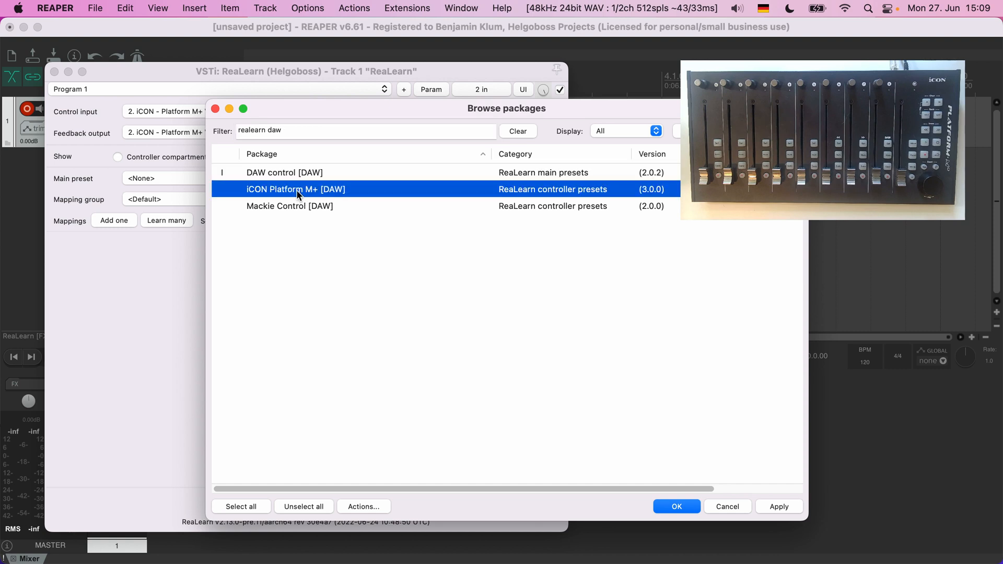
left_click(289, 206)
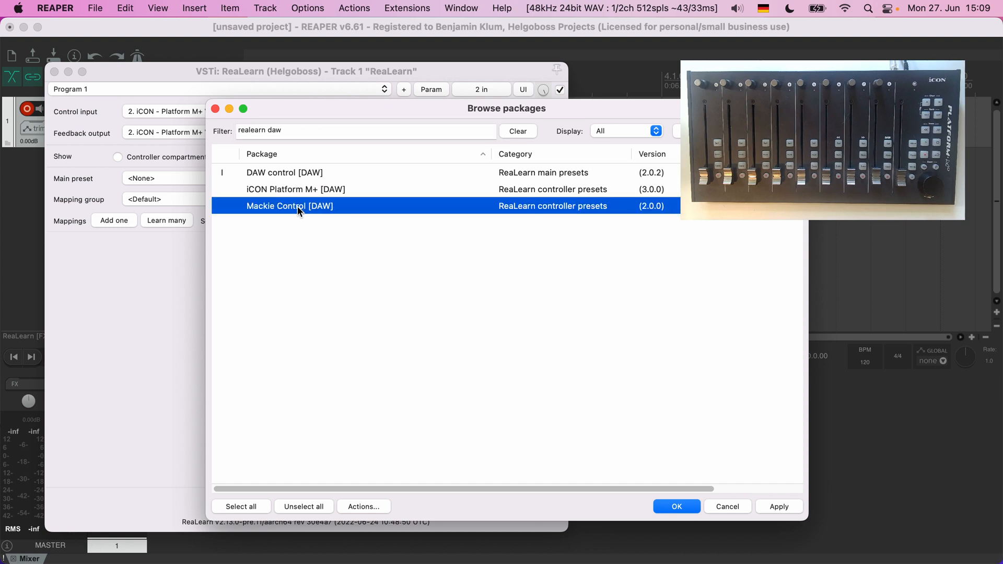
mouse_move(304, 228)
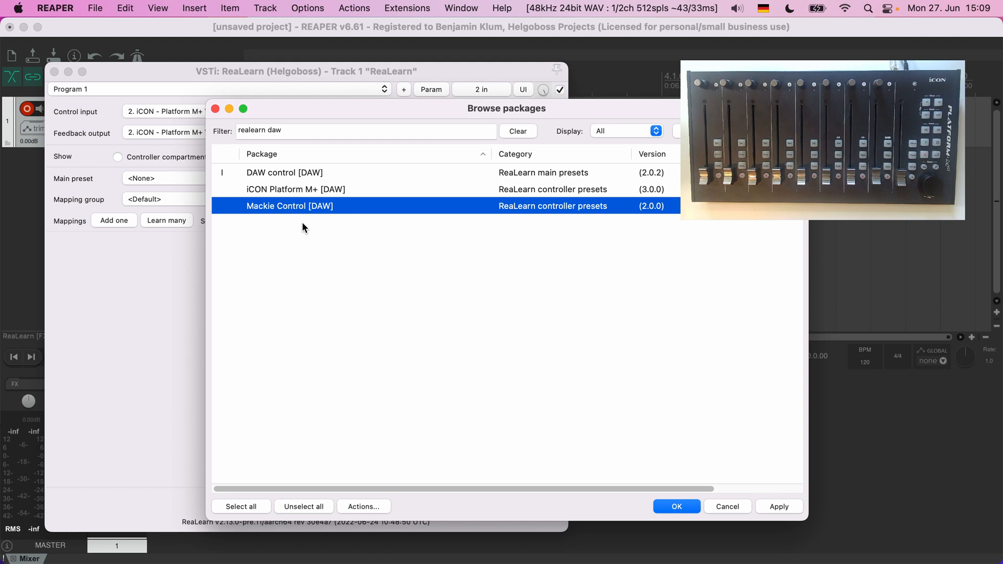
left_click(295, 188)
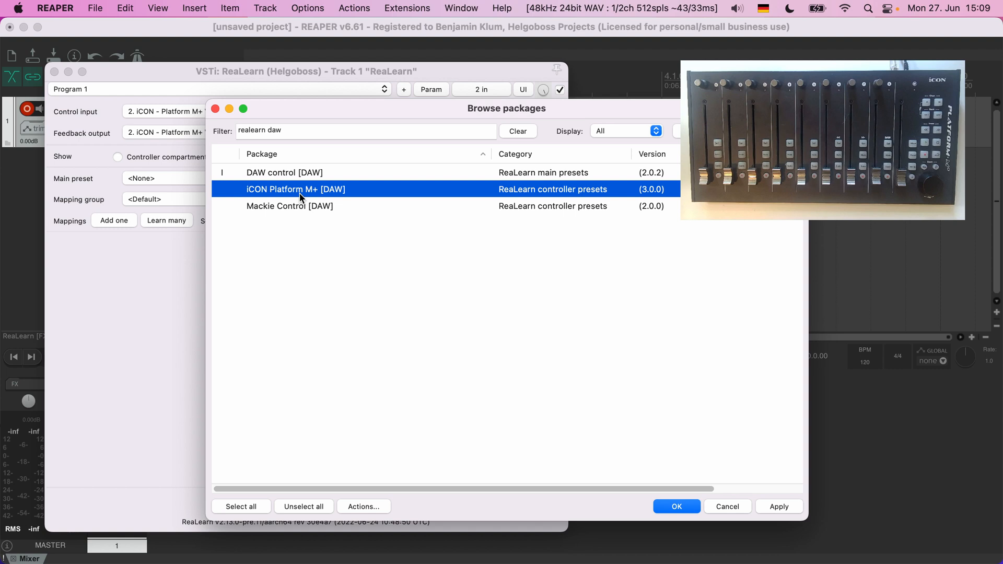
left_click(288, 206)
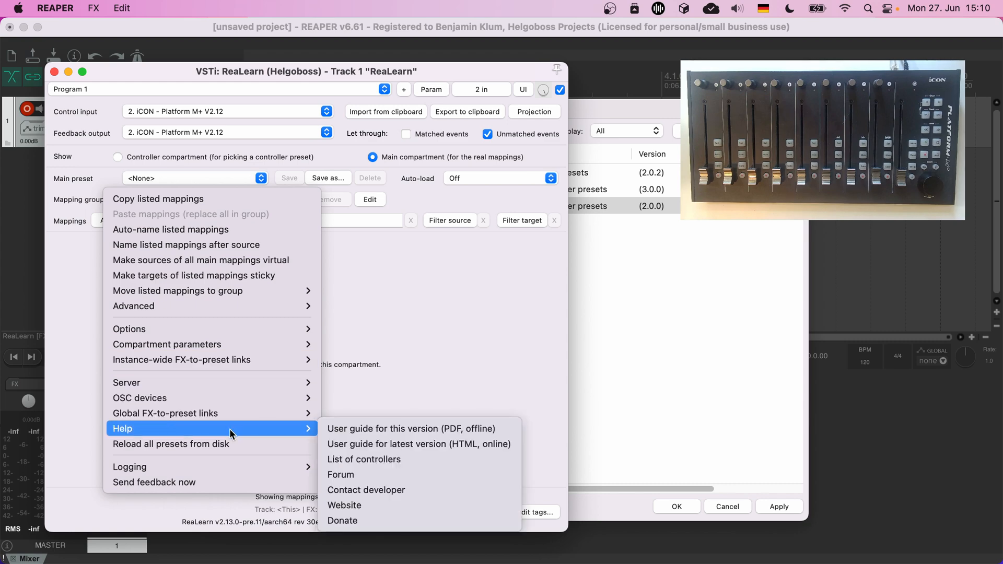
mouse_move(382, 459)
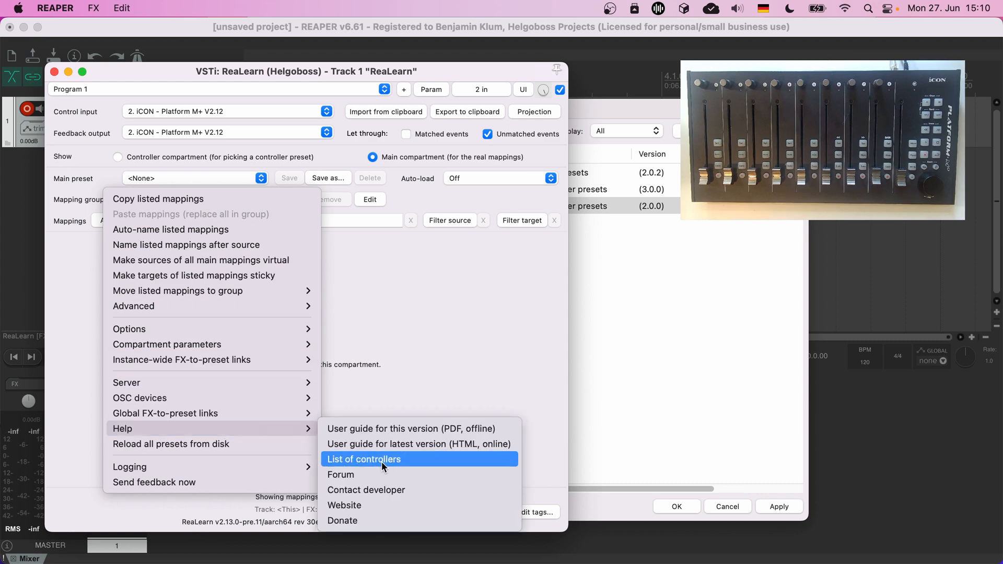
- Open Help > List of controllers from ReaLearn's menu
left_click(363, 459)
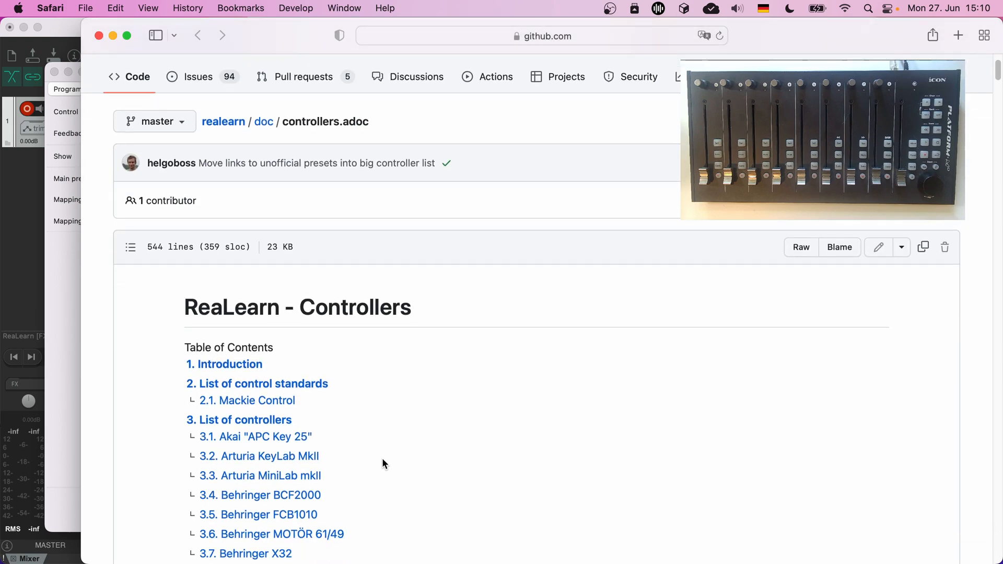
- Scroll the controllers guide contents and jump to section 3.16 iCON Platform M+
scroll("down", 3)
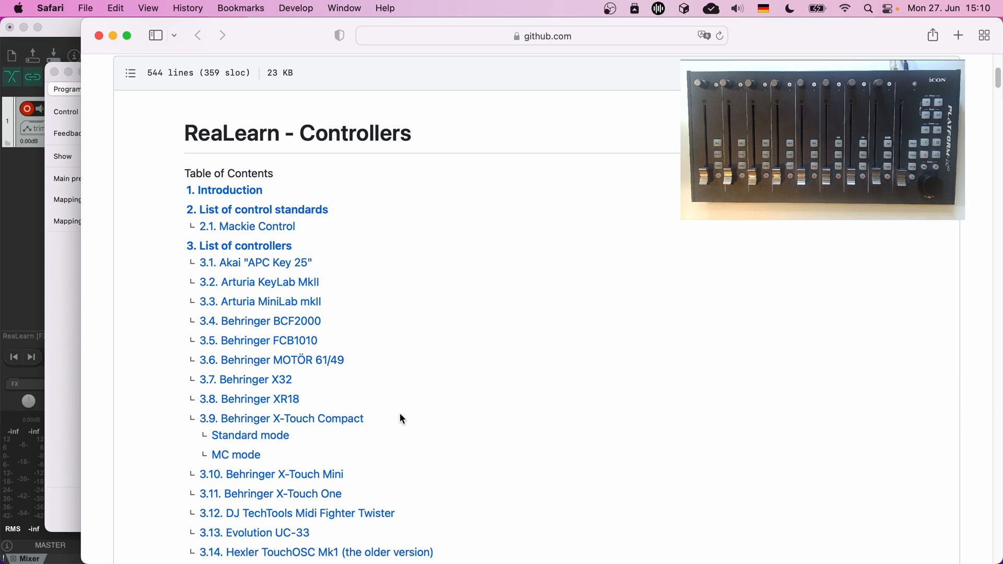
mouse_move(418, 408)
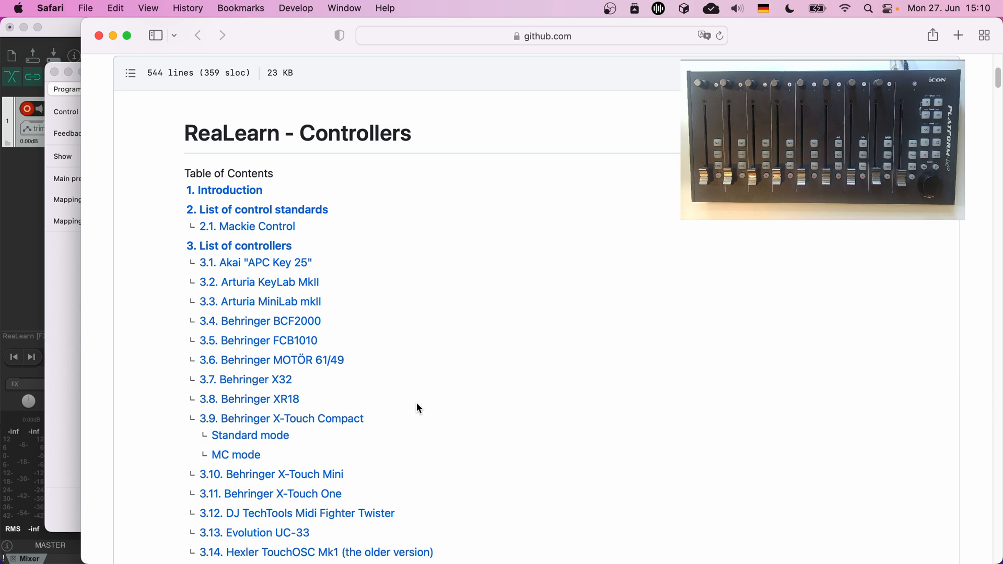
scroll("down", 3)
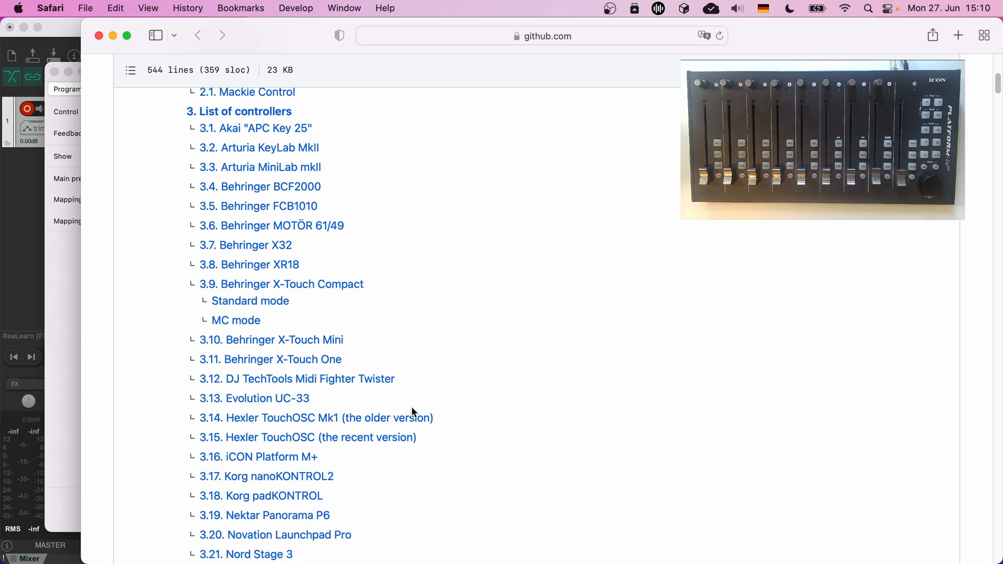
scroll("down", 3)
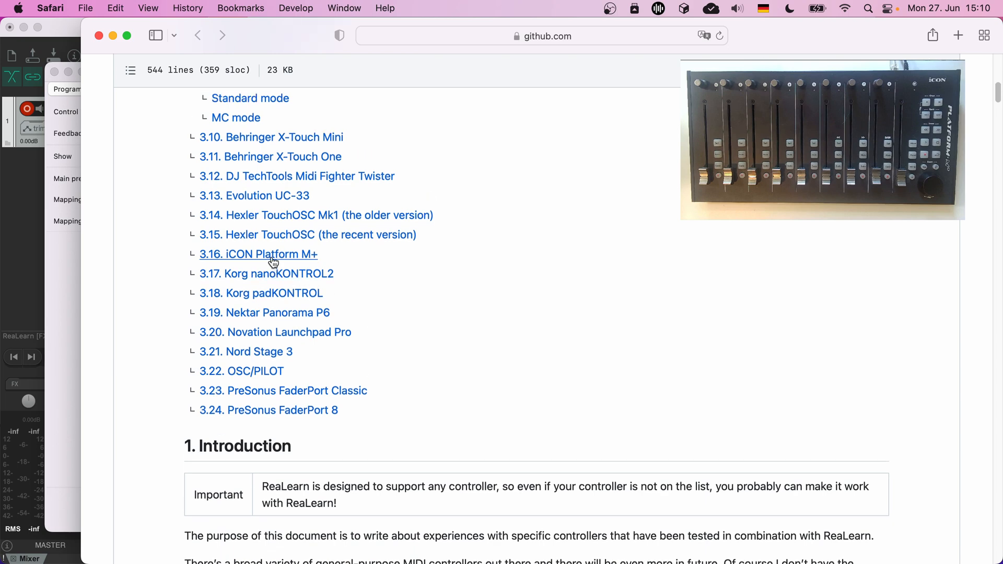
left_click(259, 254)
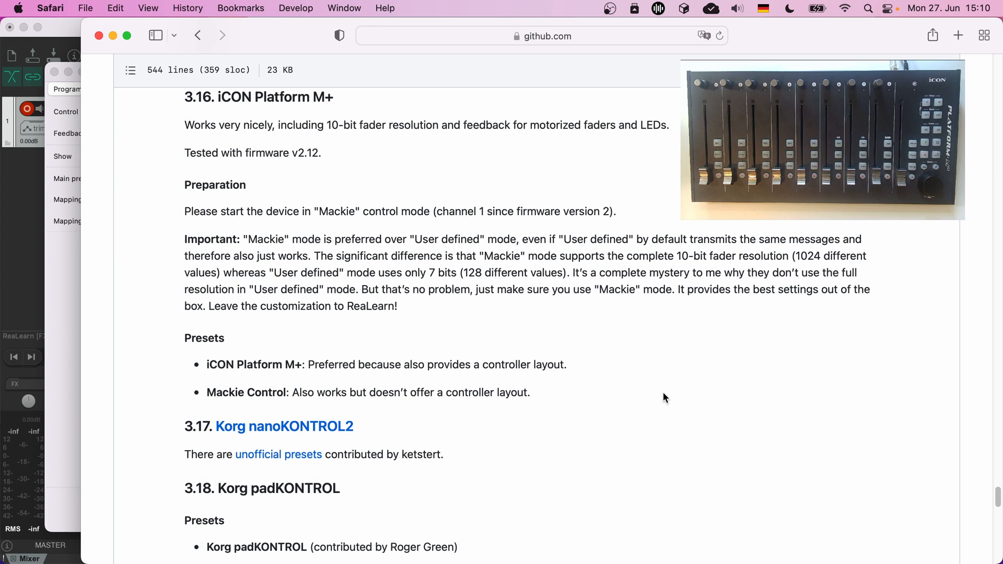
mouse_move(243, 386)
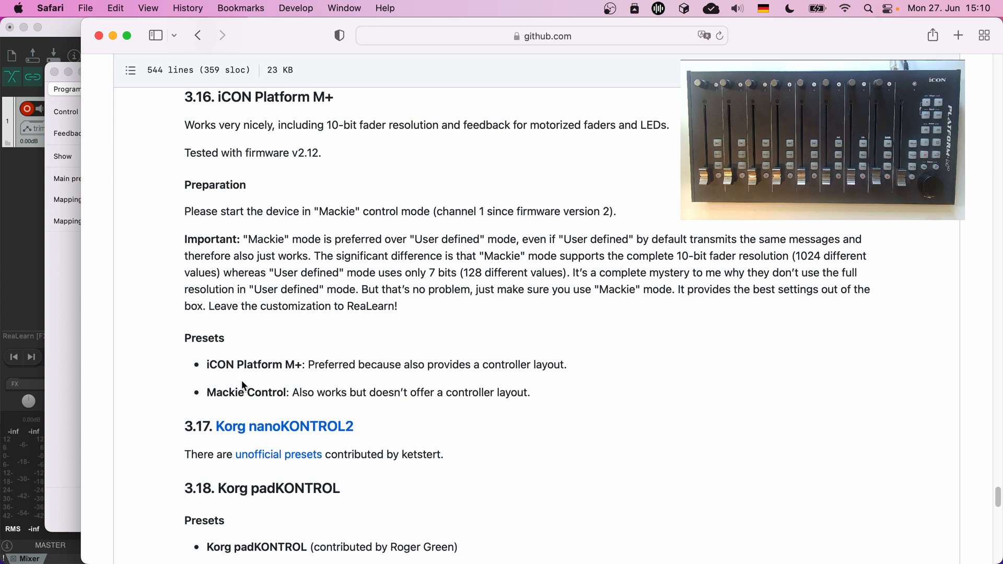
mouse_move(96, 260)
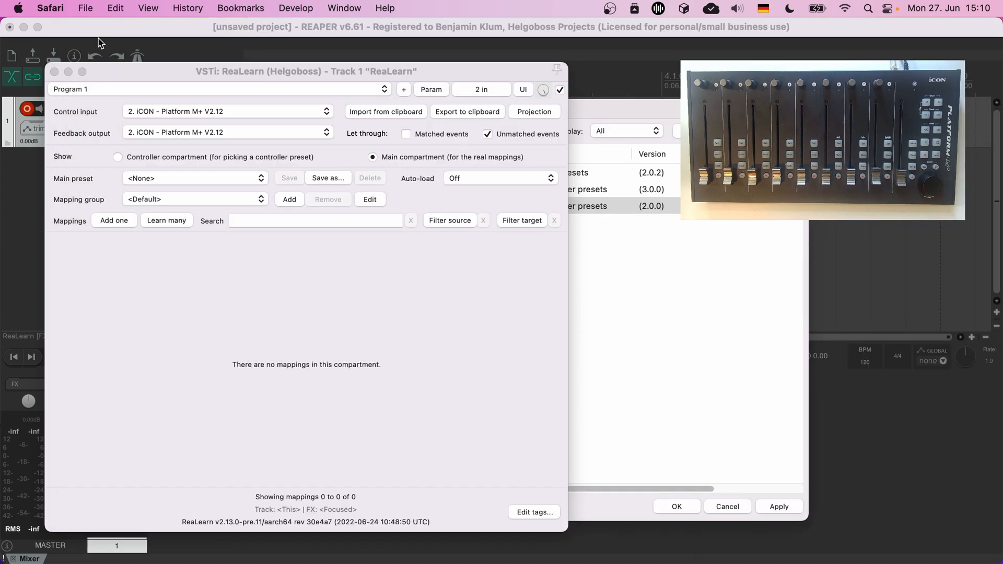
- Install the DAW control, iCON Platform M+ and Mackie Control [DAW] packages and dismiss the report
left_click(289, 205)
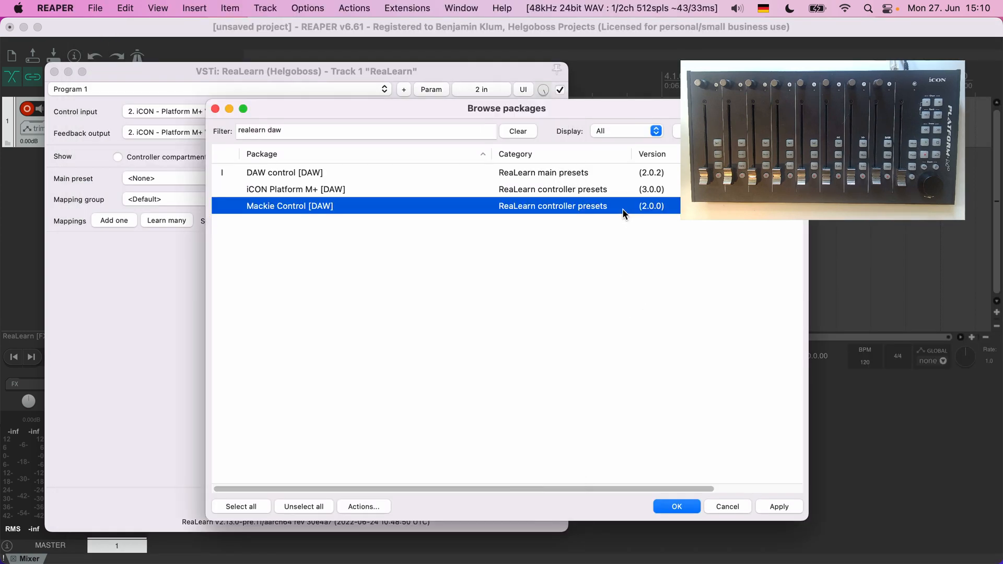
left_click(296, 188)
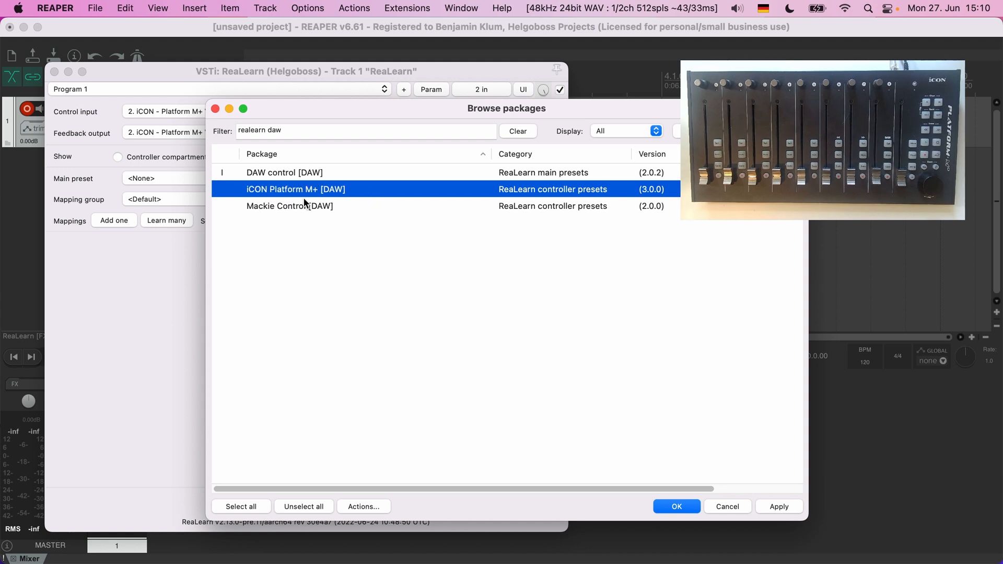
right_click(289, 206)
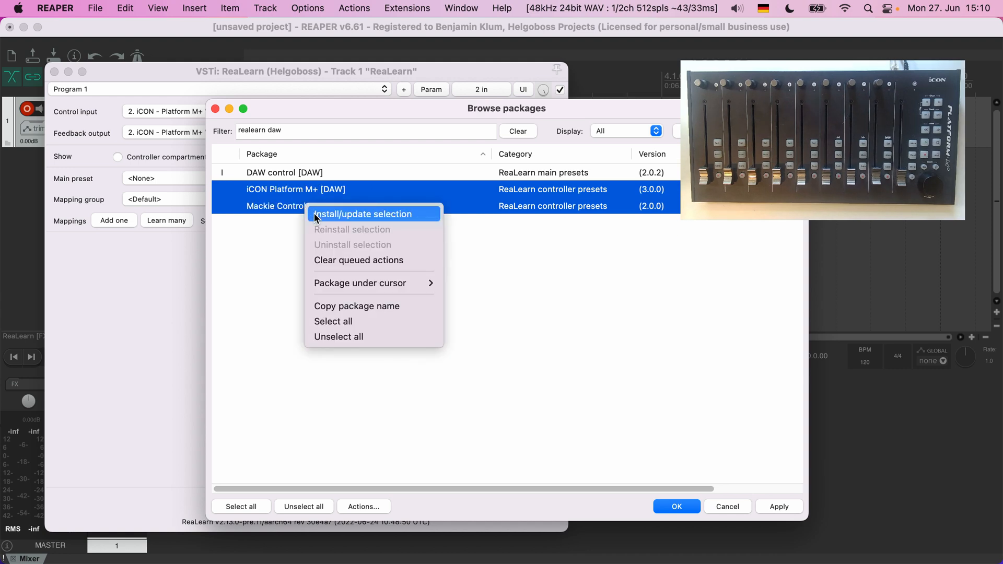
left_click(362, 214)
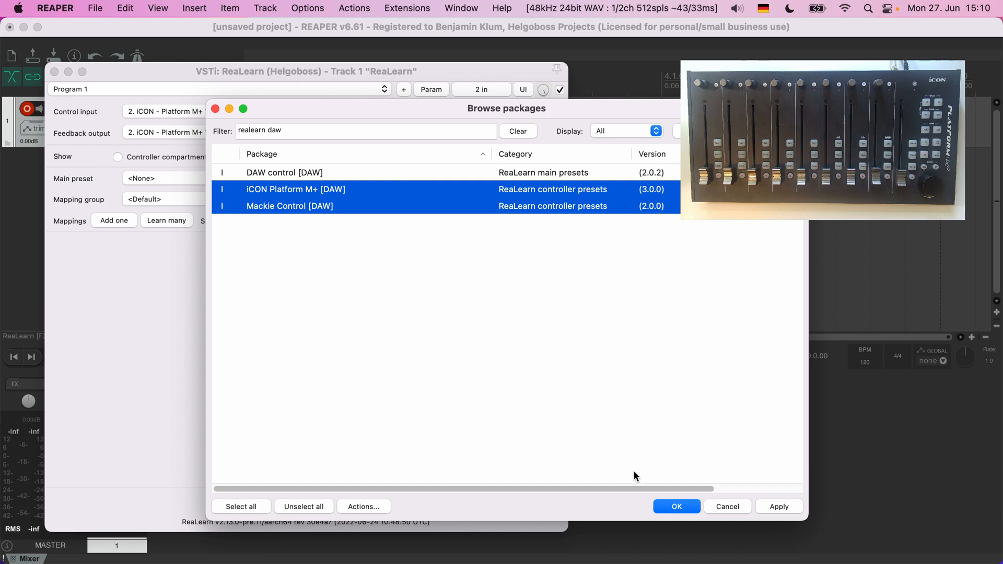
left_click(676, 506)
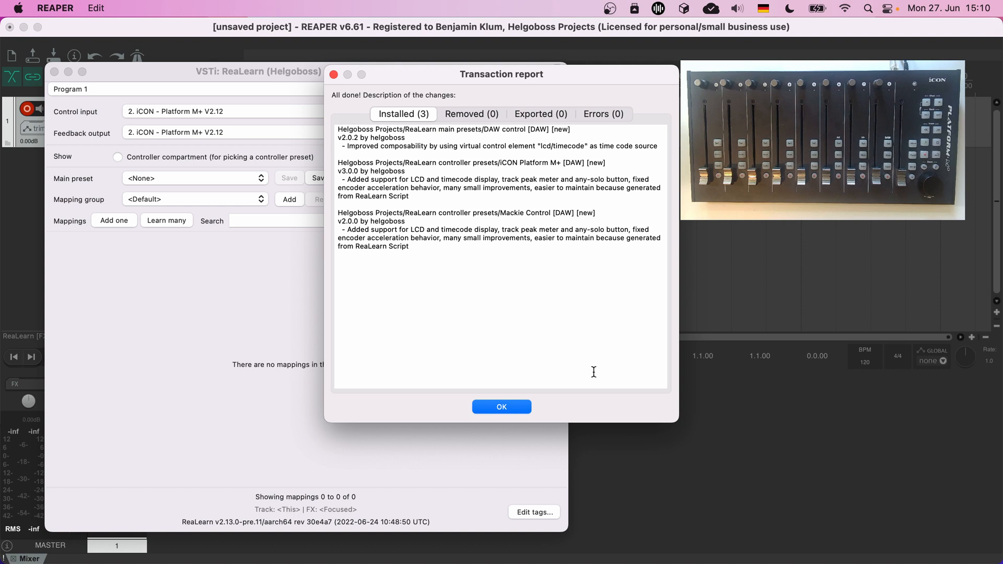
left_click(501, 407)
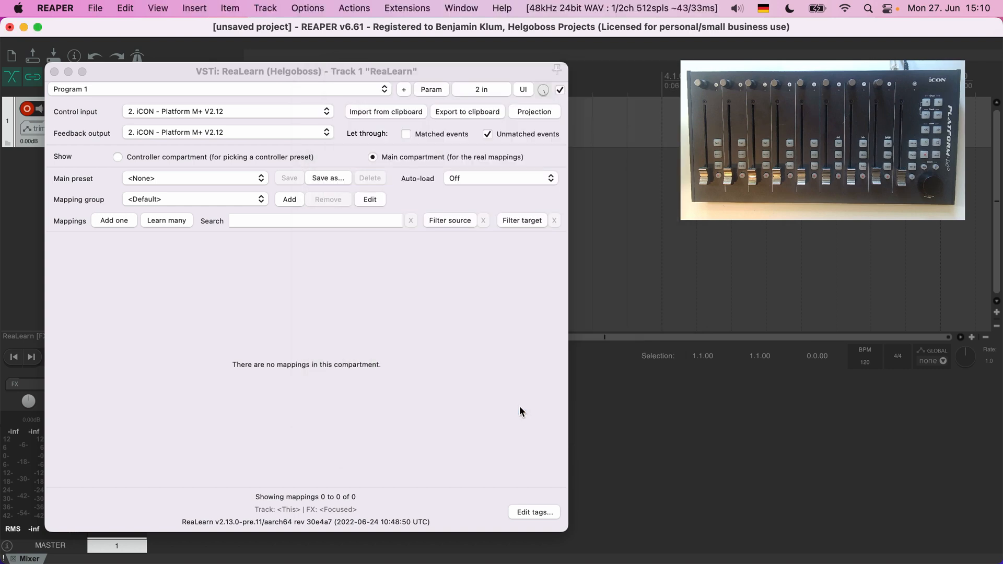
mouse_move(410, 275)
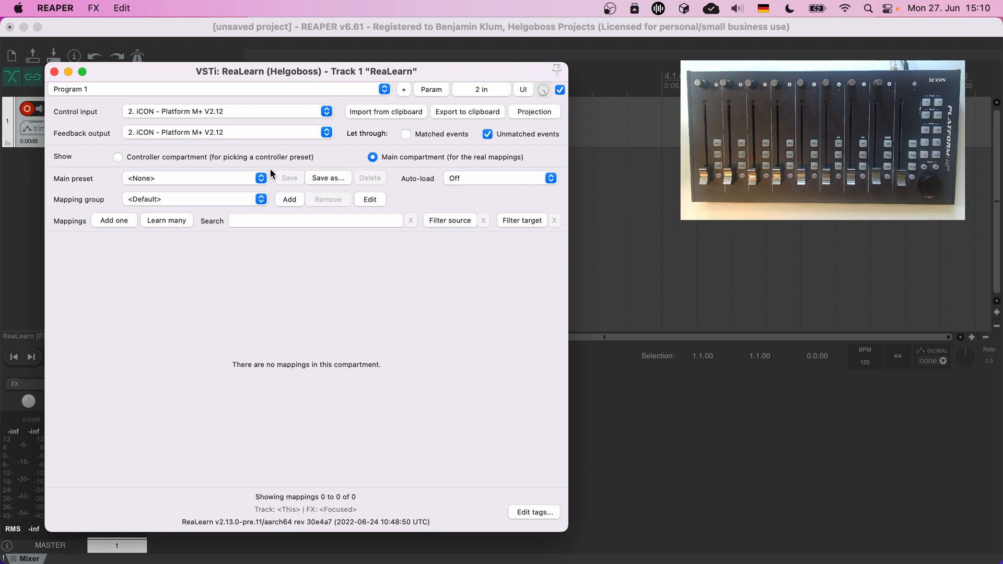
- Load the Mackie Control preset into the Controller compartment, then return to Main compartment
left_click(118, 156)
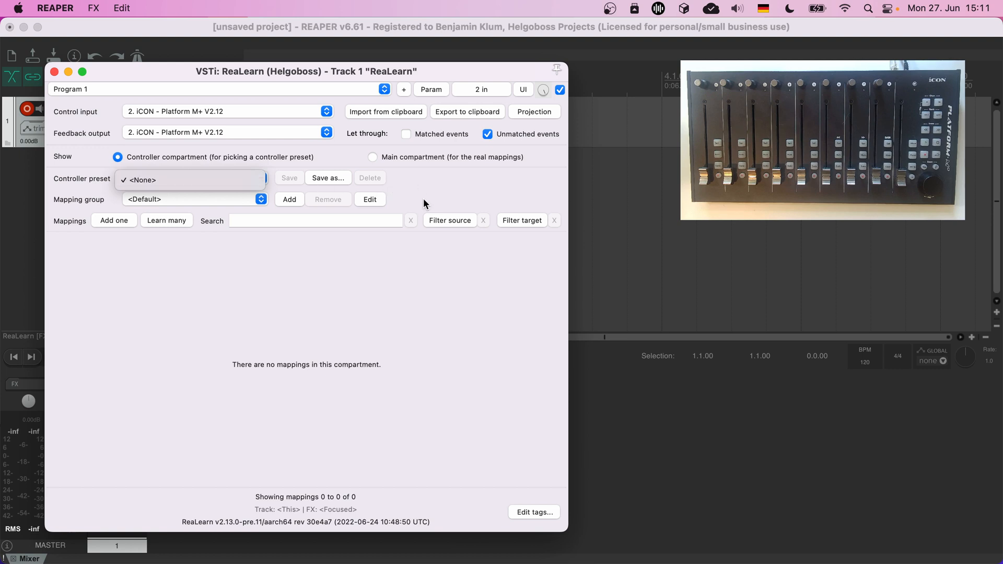
right_click(423, 203)
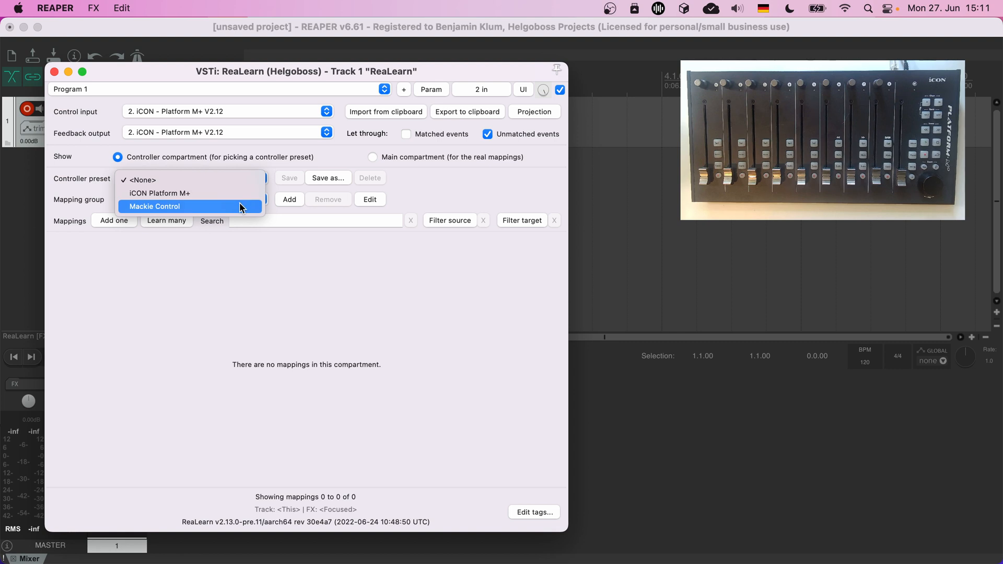
left_click(153, 206)
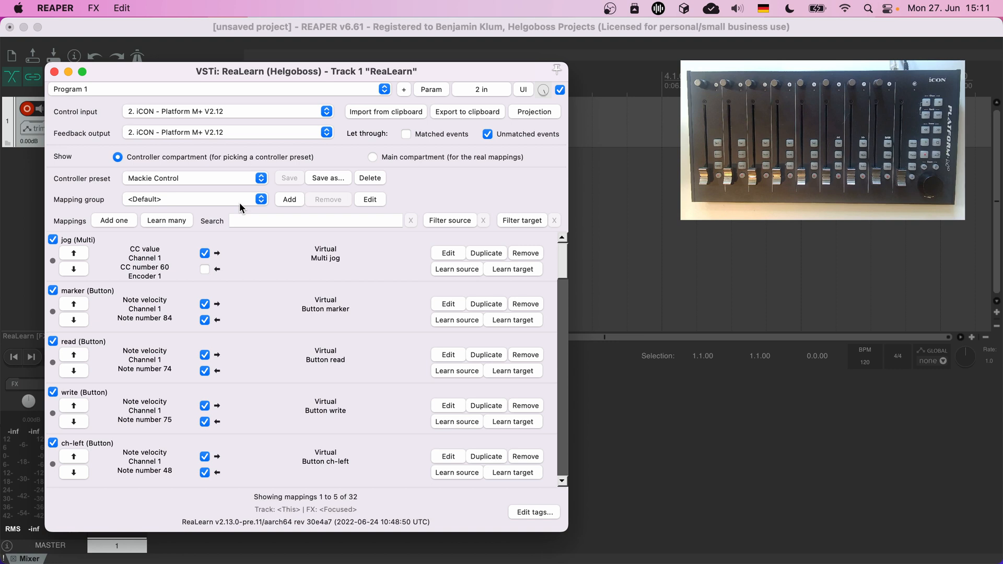
left_click(373, 157)
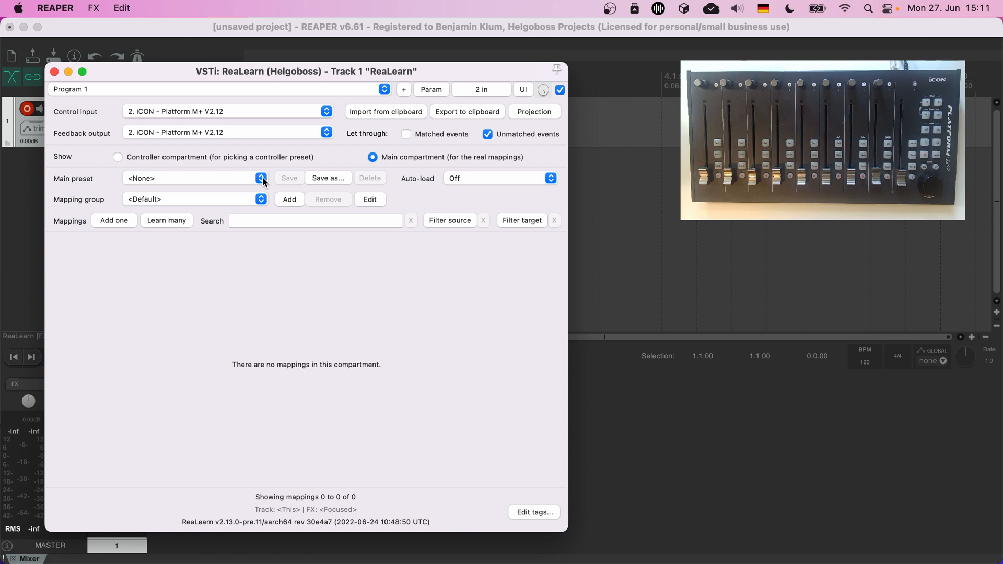
- Load the DAW control main preset, insert several empty tracks, and reopen ReaLearn
left_click(261, 177)
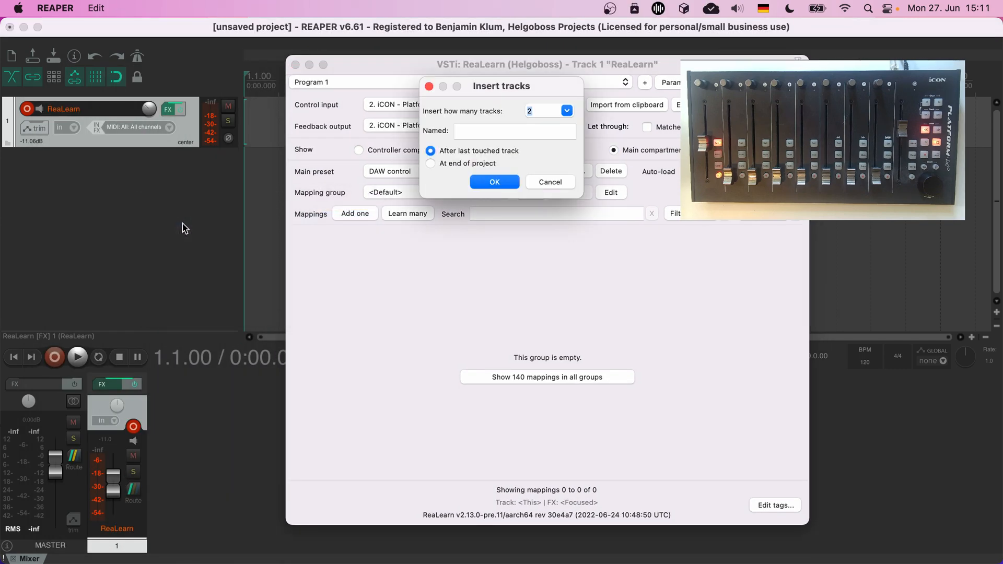
left_click(493, 182)
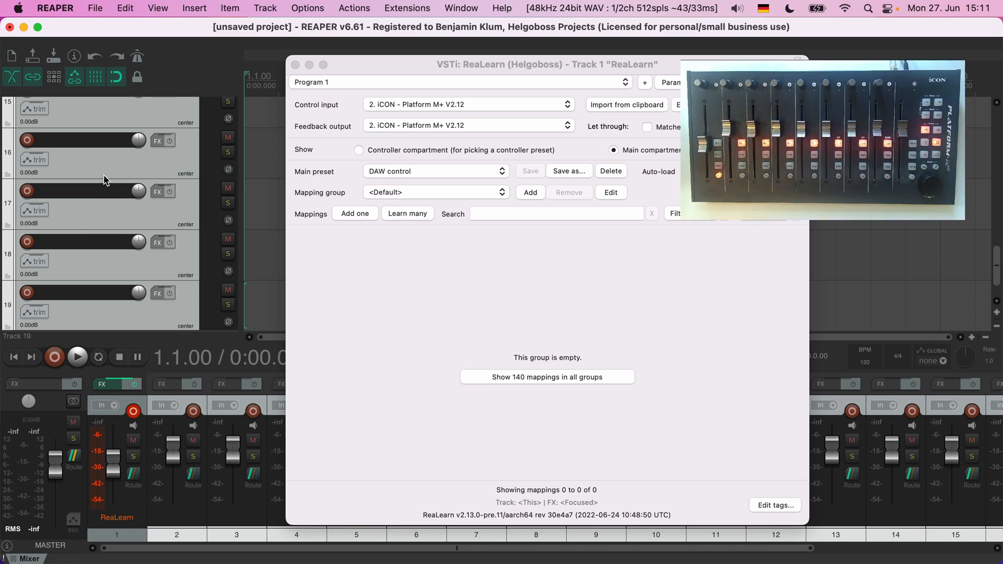
left_click(295, 64)
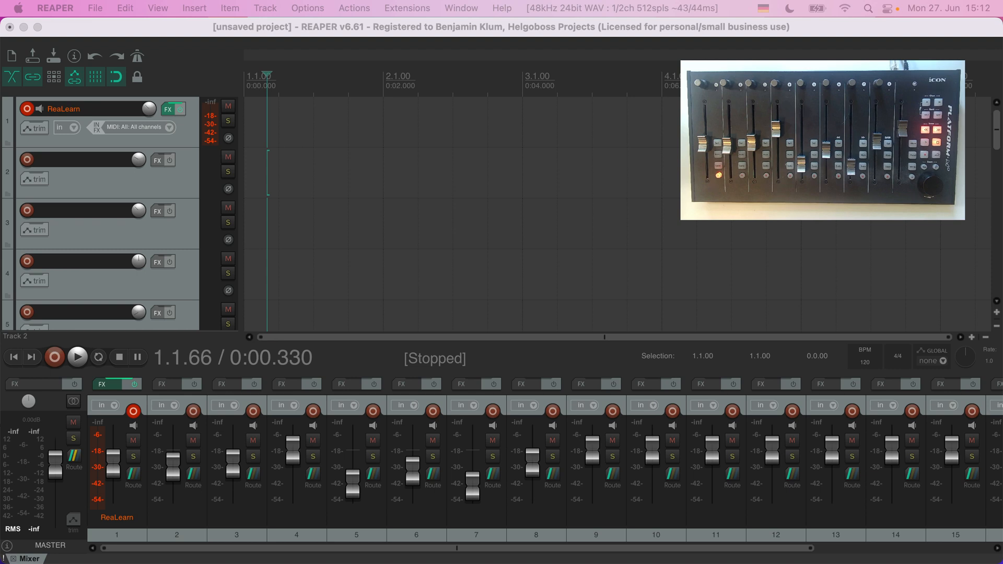
mouse_move(181, 160)
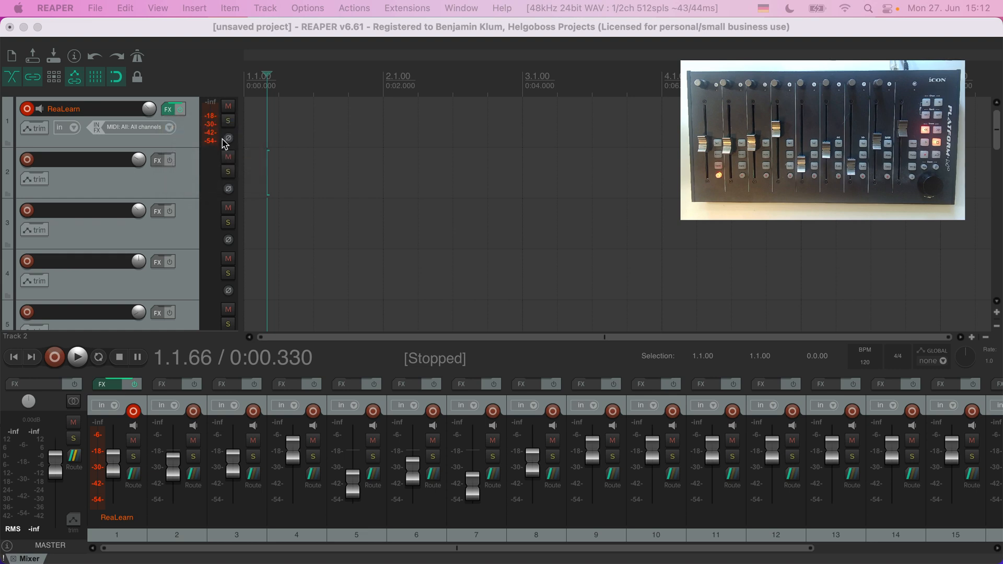
left_click(156, 109)
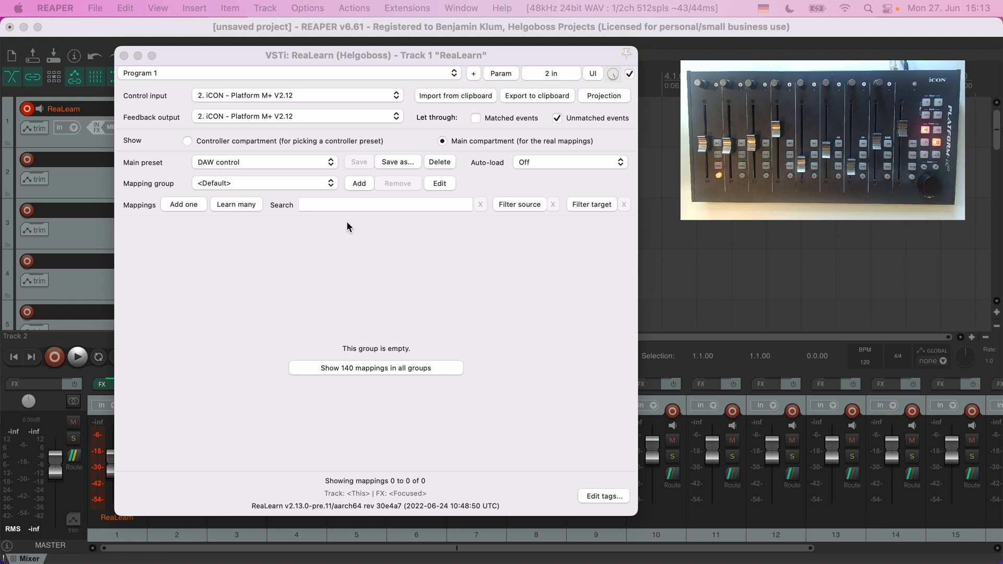
mouse_move(322, 195)
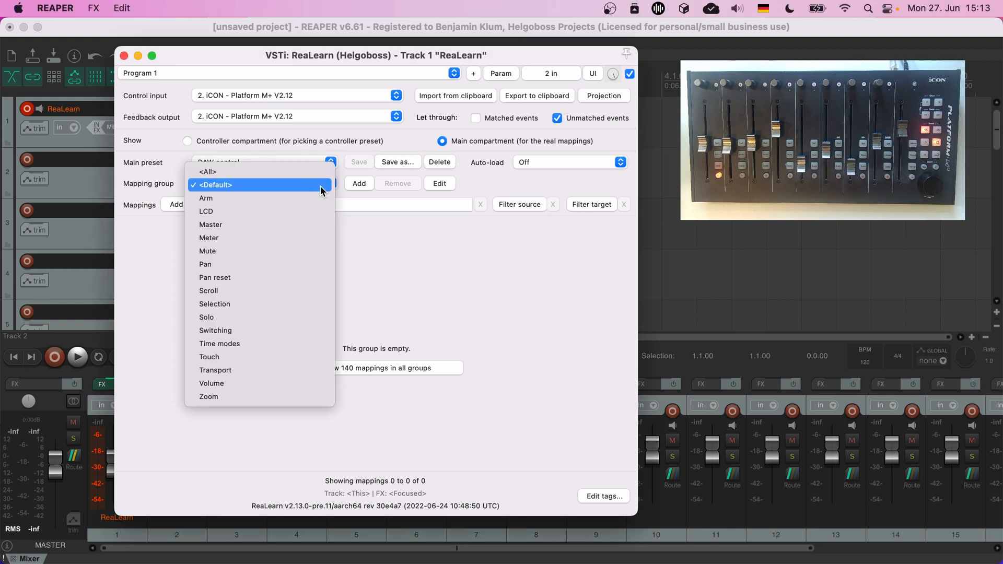
mouse_move(298, 294)
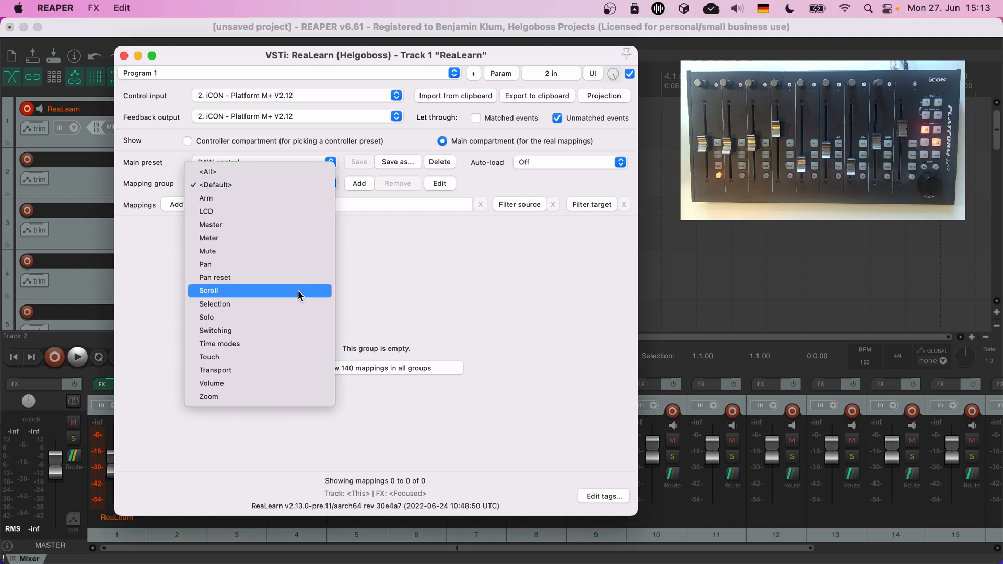
mouse_move(282, 336)
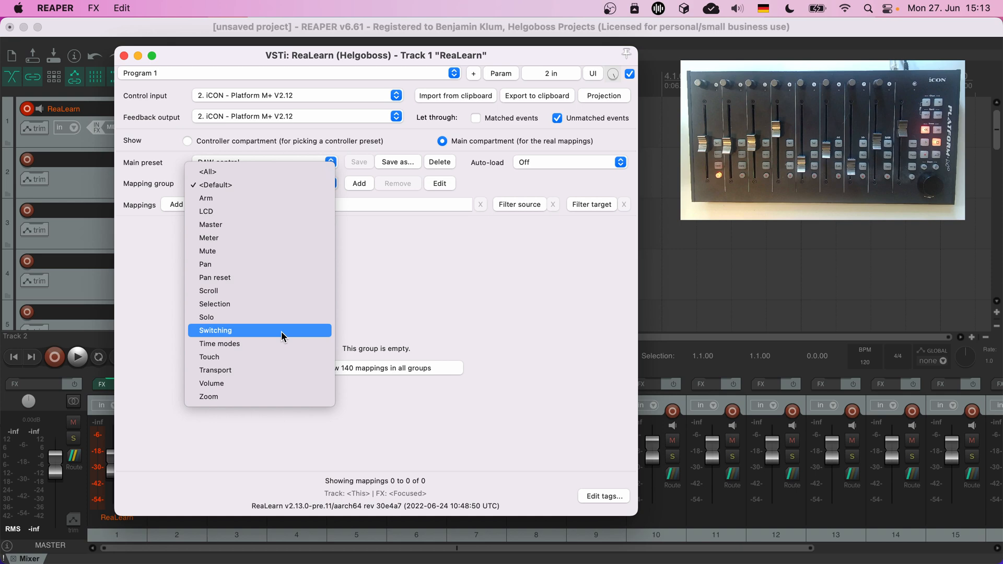
mouse_move(232, 171)
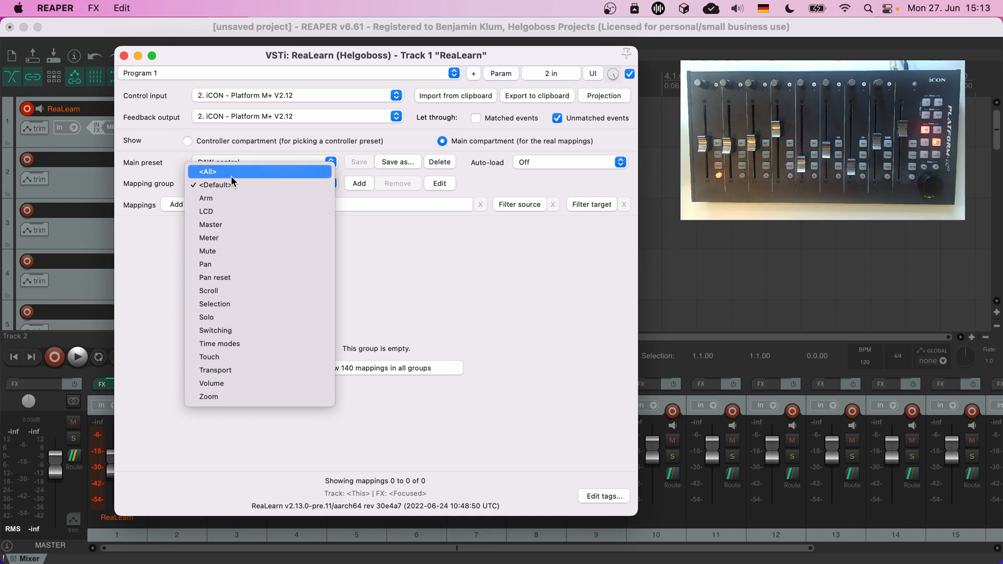
- Set the Mapping group filter to <All> to list every DAW control mapping
left_click(206, 171)
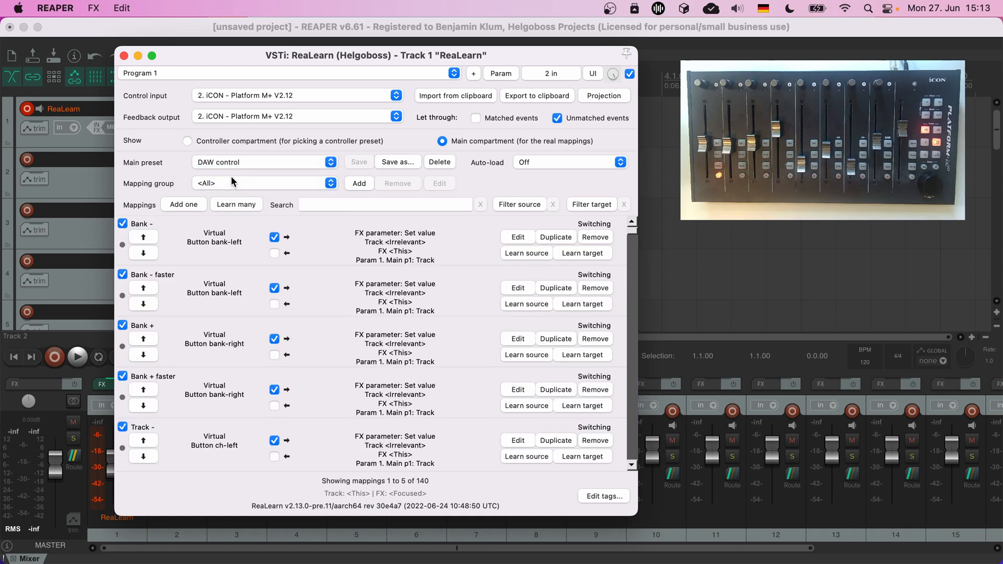
mouse_move(427, 493)
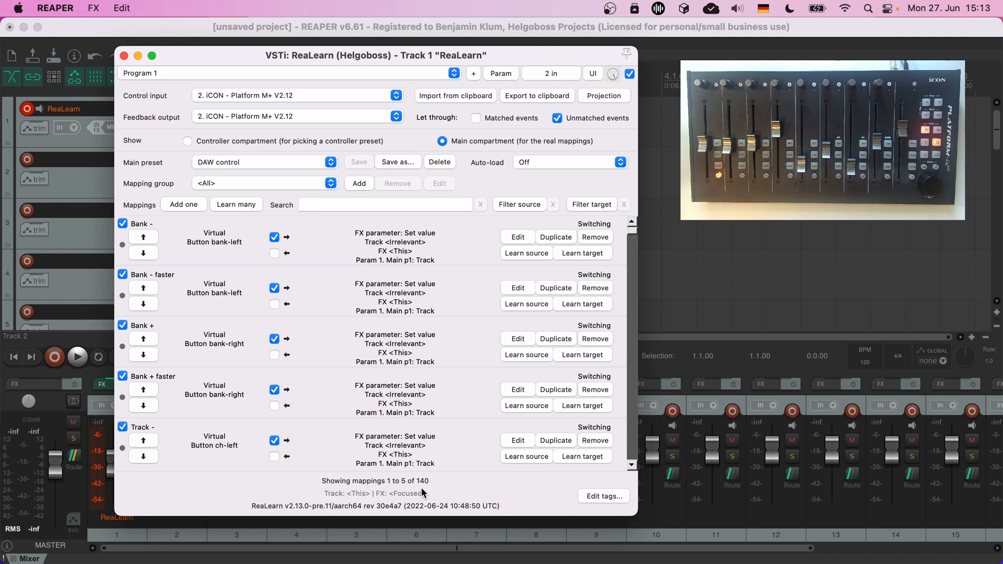
mouse_move(397, 424)
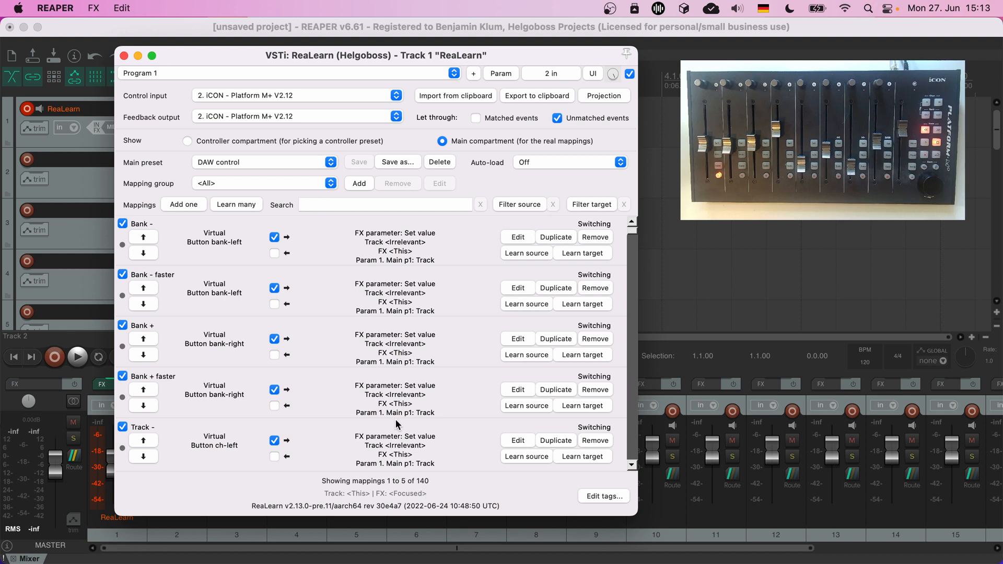
left_click(384, 205)
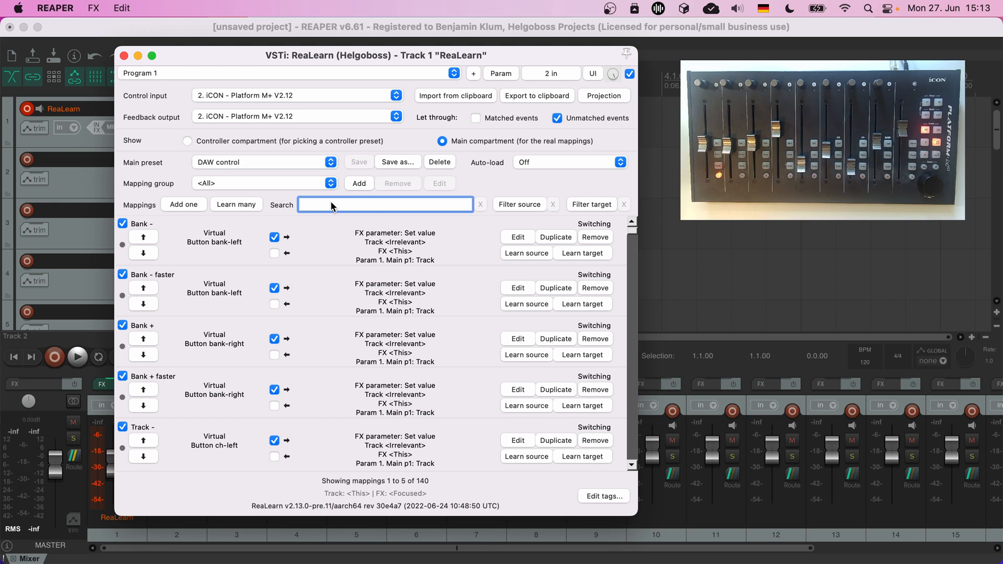
type("vol")
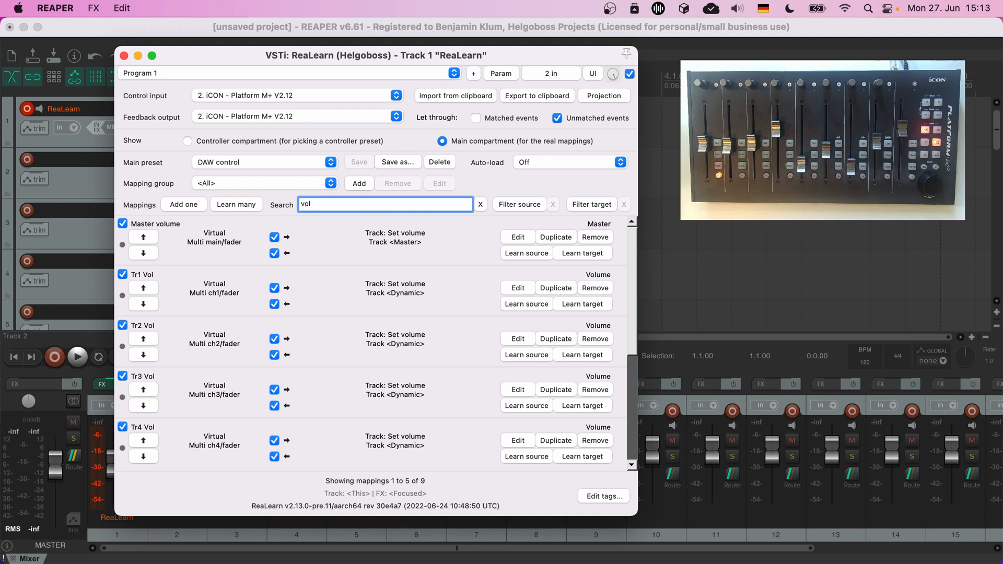
scroll("down", 3)
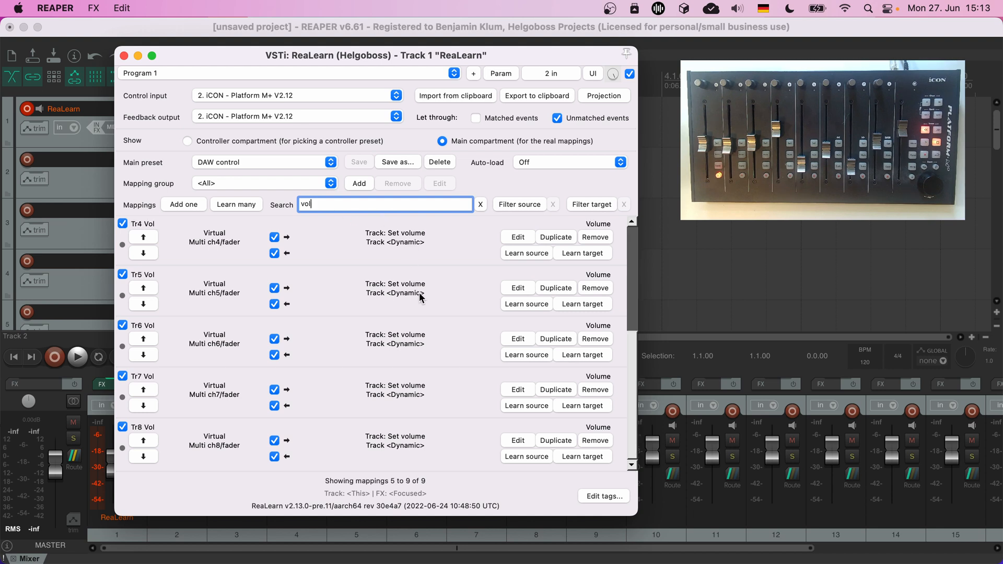
left_click(479, 204)
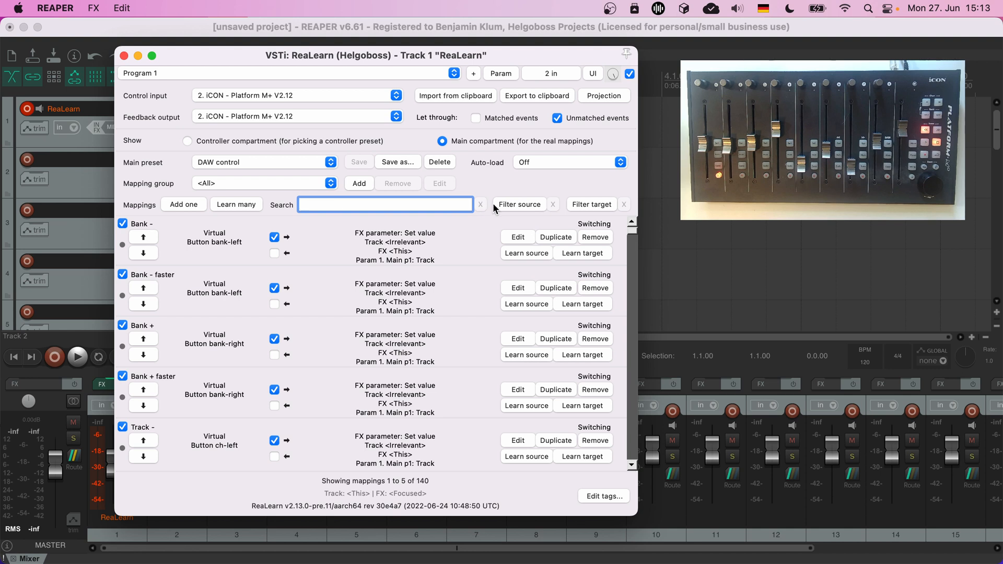
left_click(518, 205)
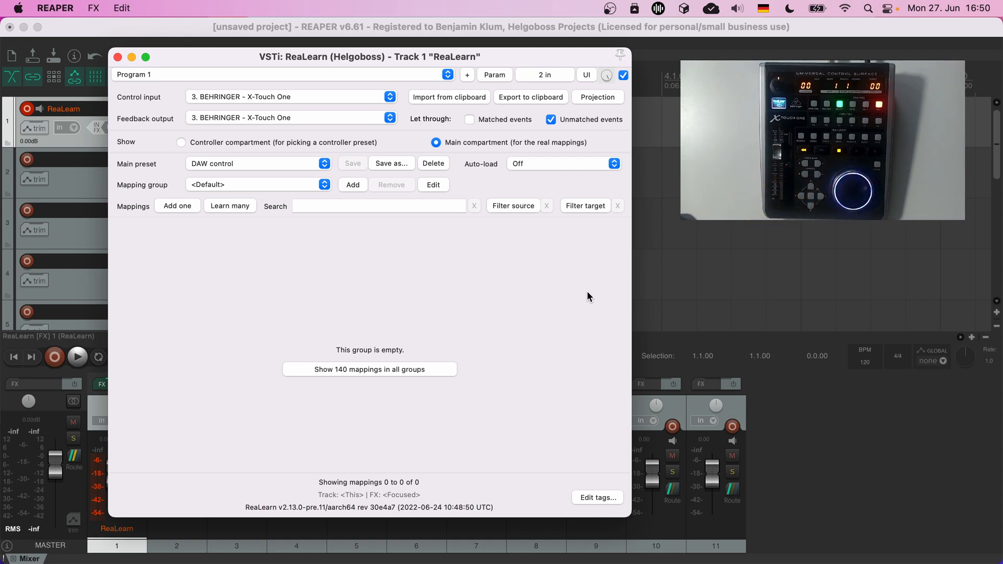
mouse_move(464, 263)
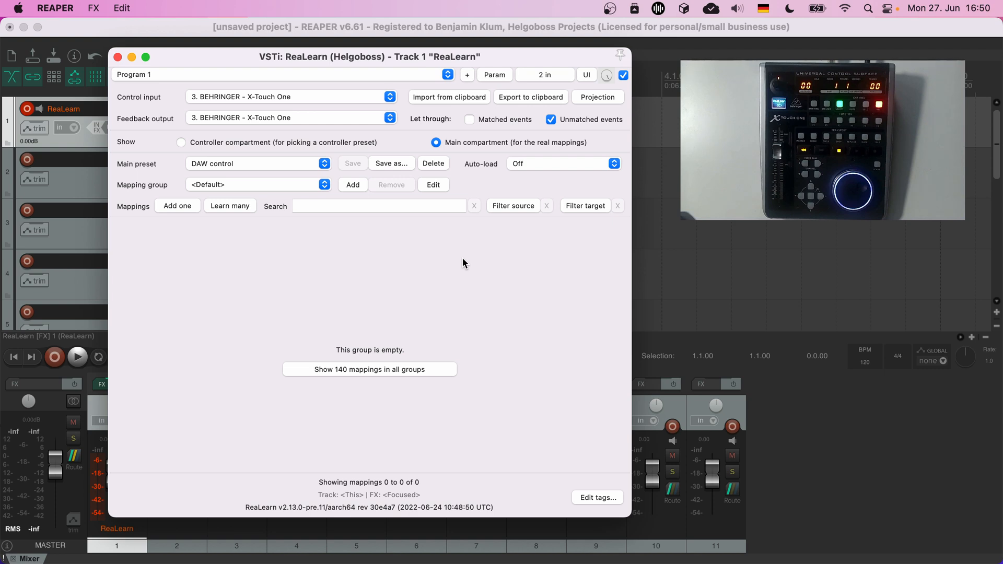
- Select the Main compartment with DAW control preset and Mapping group set to <All>
left_click(181, 142)
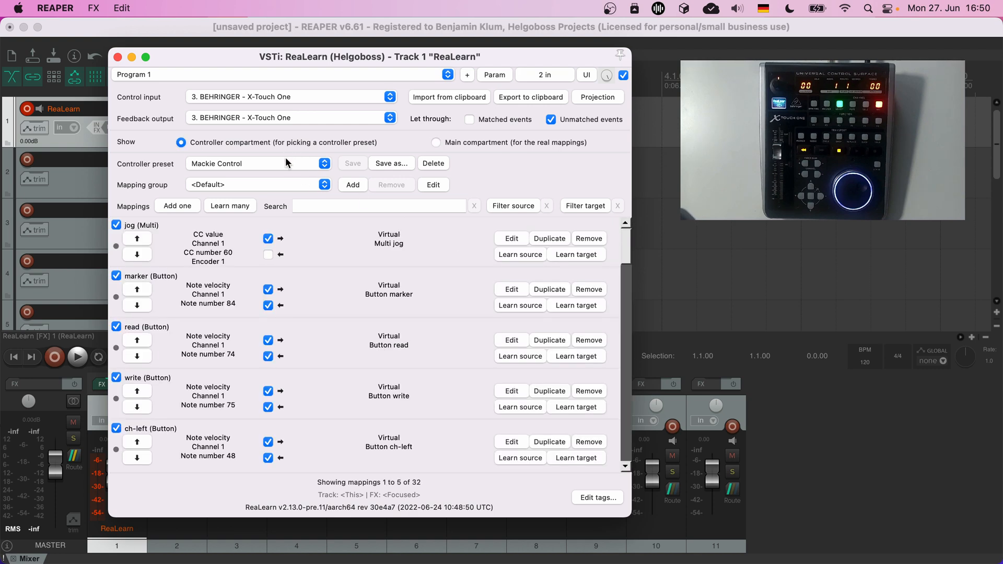
left_click(435, 142)
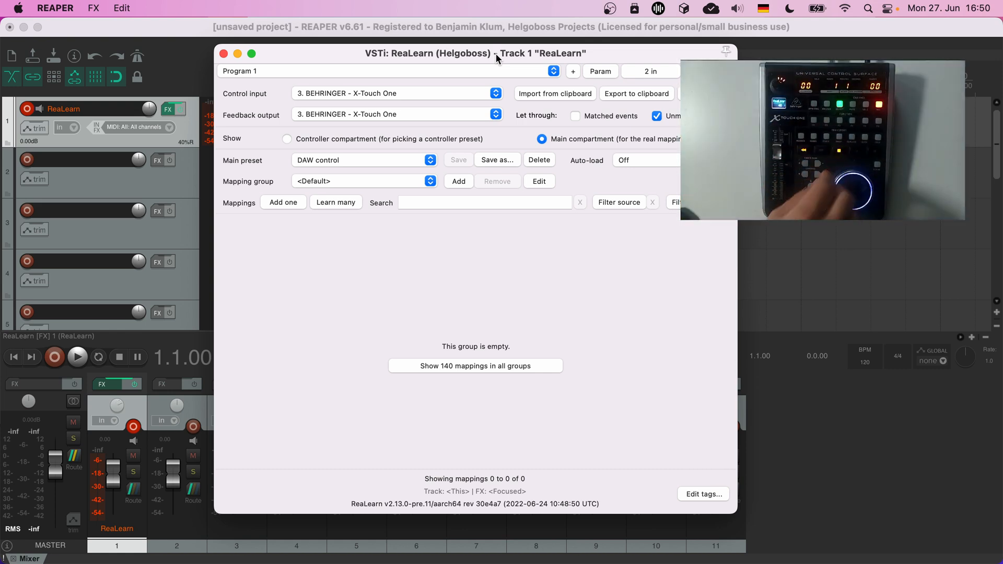
left_click(77, 357)
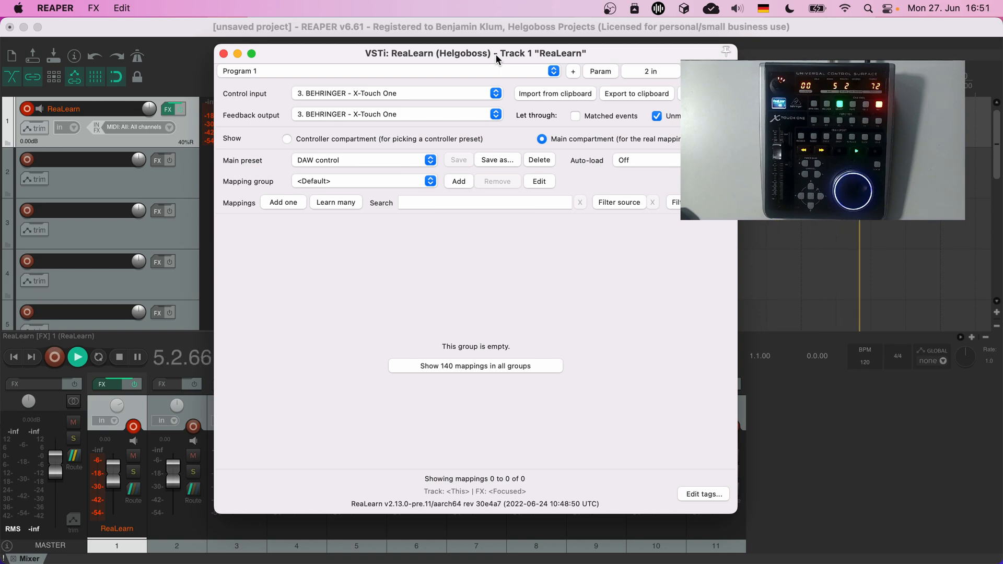
left_click(475, 365)
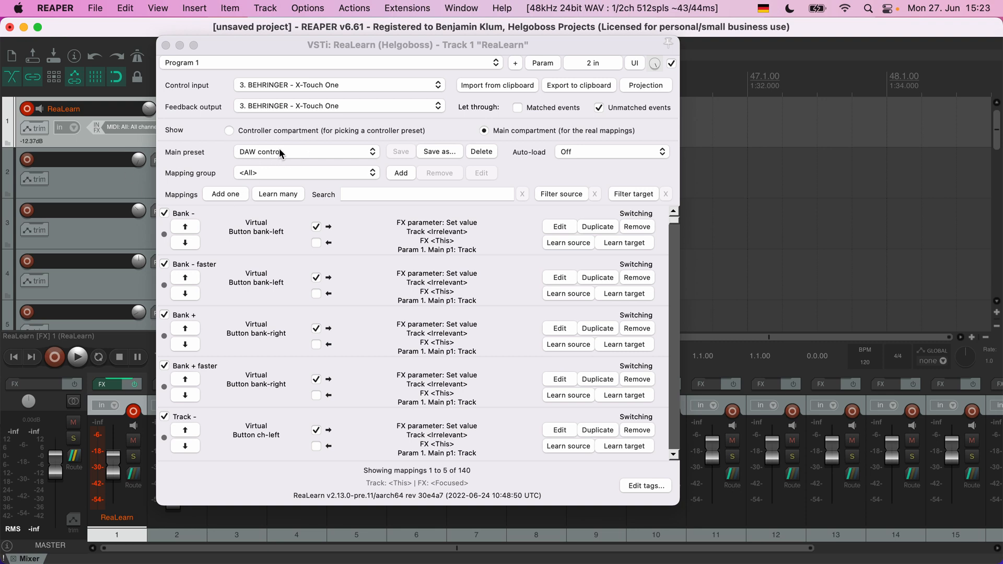
mouse_move(271, 162)
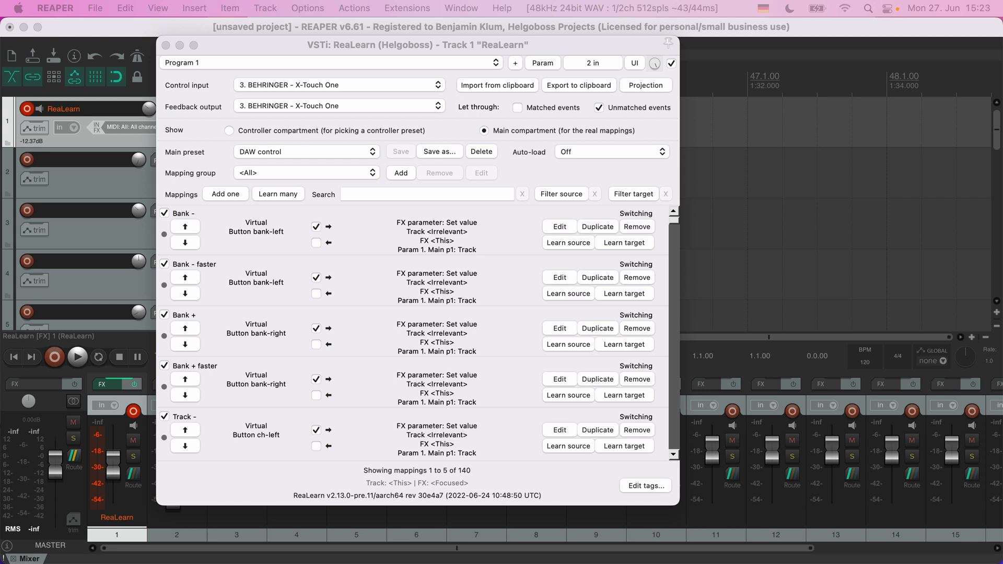
mouse_move(398, 368)
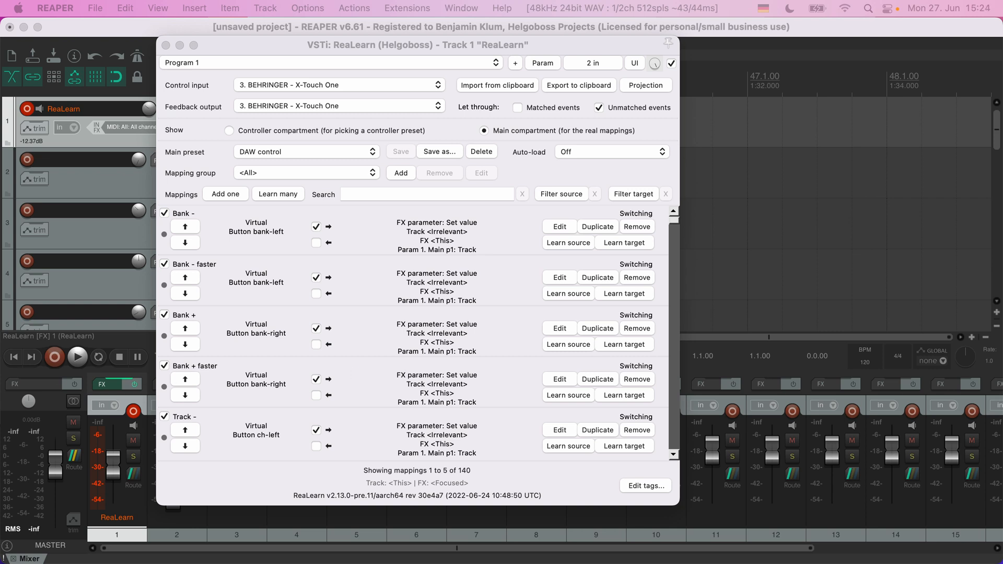
mouse_move(574, 156)
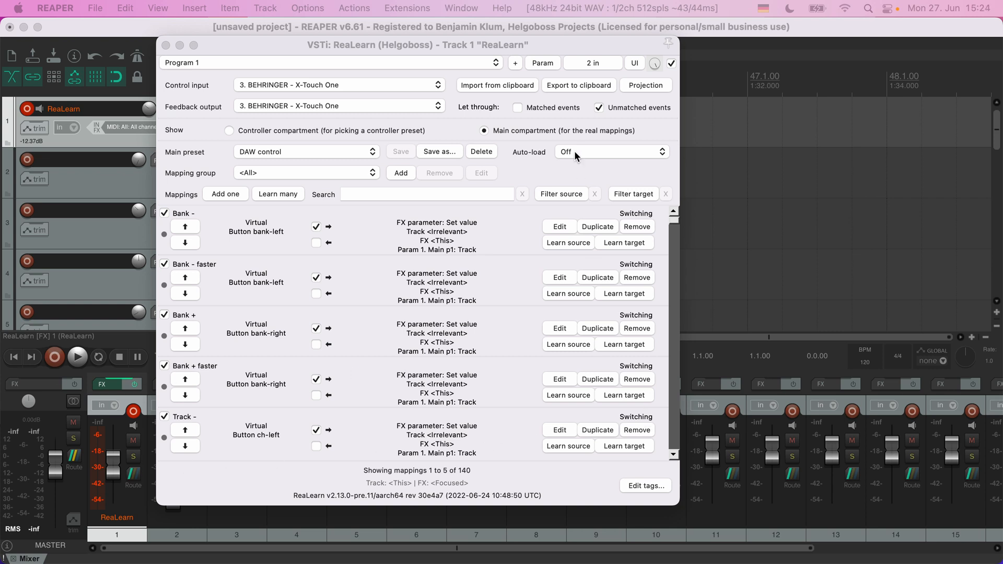
- Open the Export to clipboard menu to export the main compartment as Lua
left_click(578, 85)
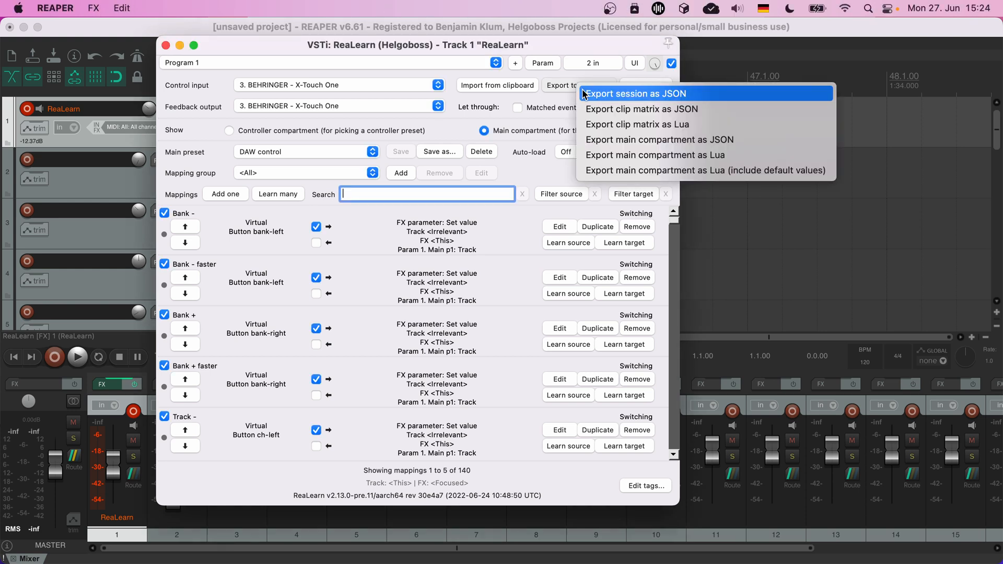
mouse_move(626, 139)
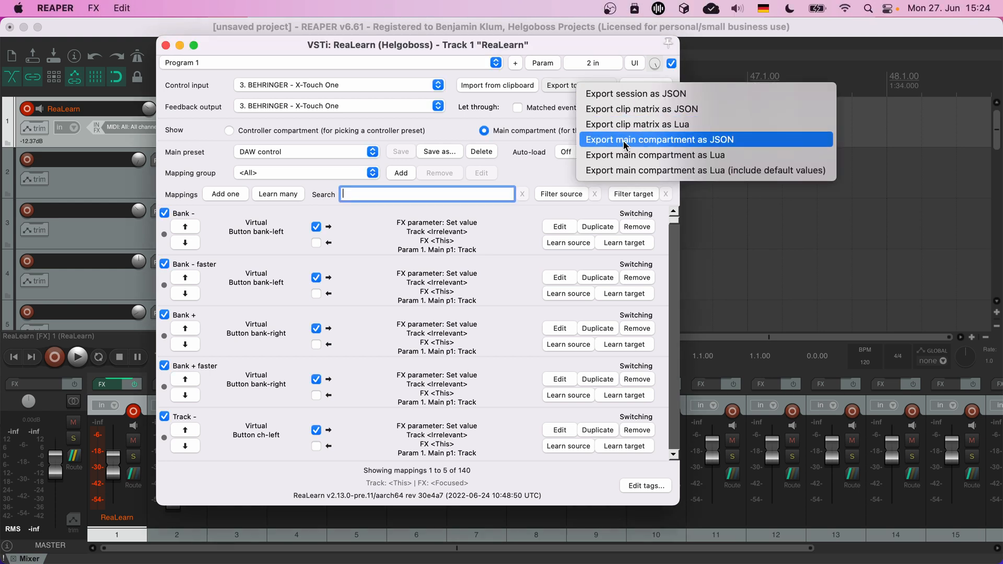
mouse_move(654, 154)
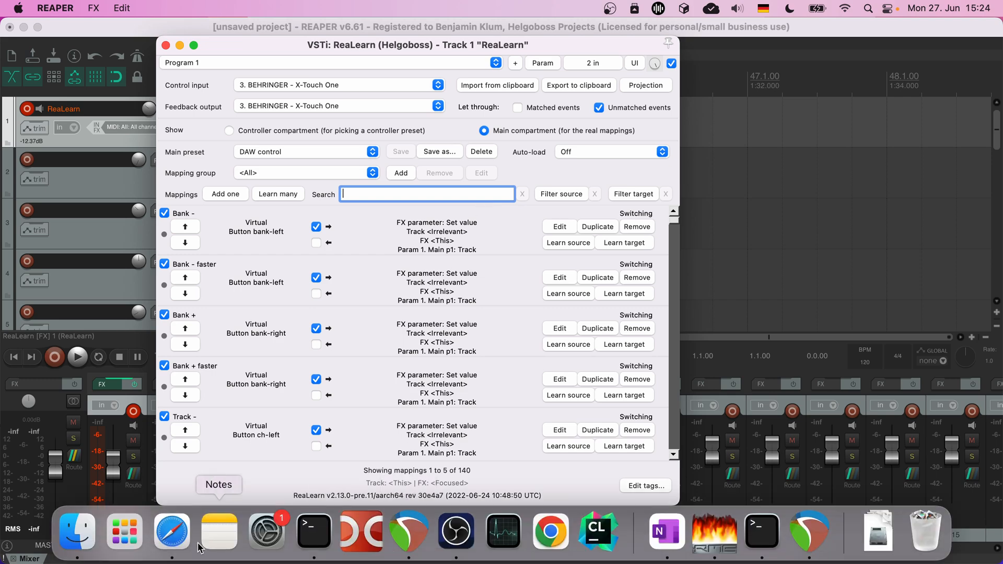
- Launch Visual Studio Code from Launchpad by searching 'visual'
left_click(124, 530)
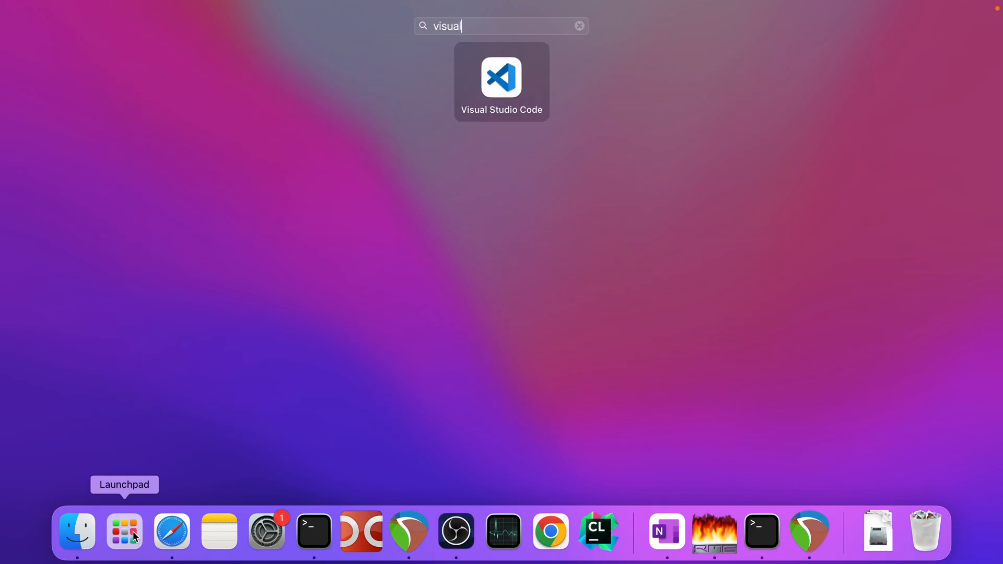
left_click(501, 78)
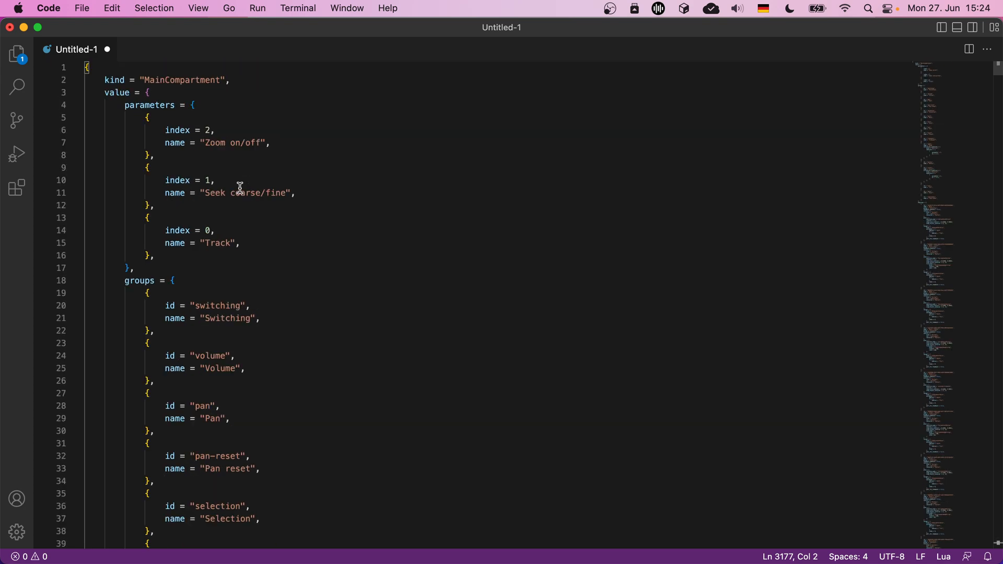
mouse_move(297, 169)
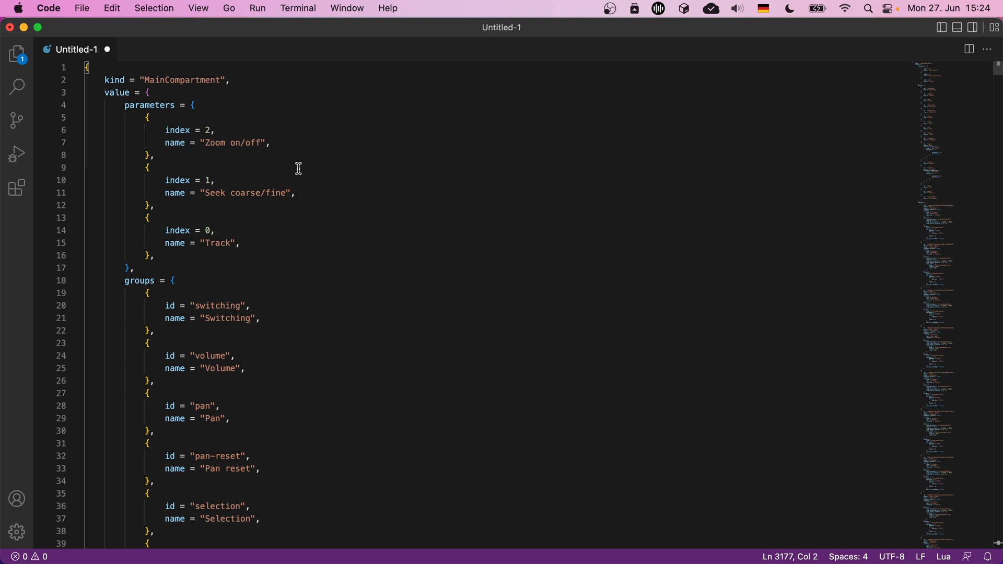
scroll("down", 3)
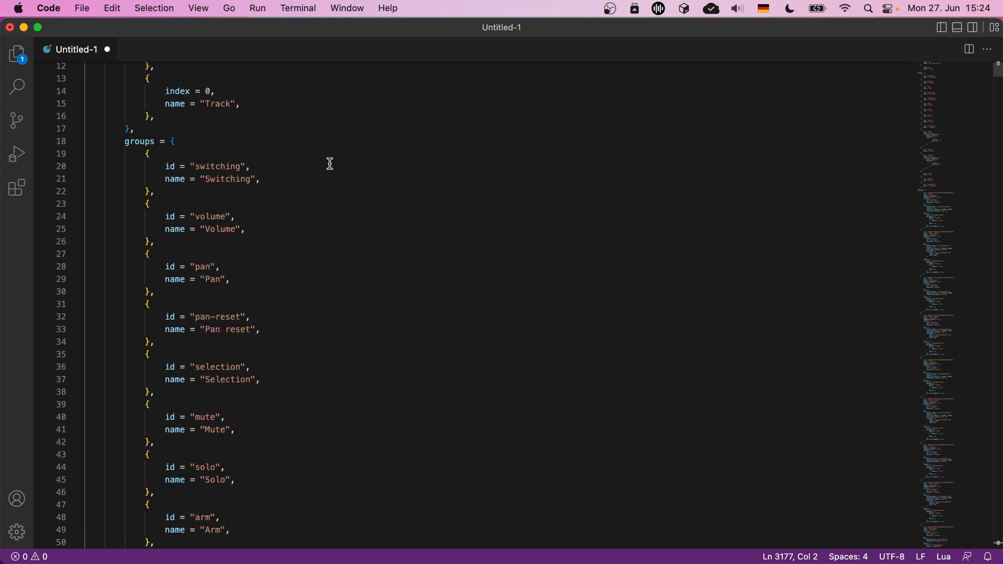
scroll("up", 3)
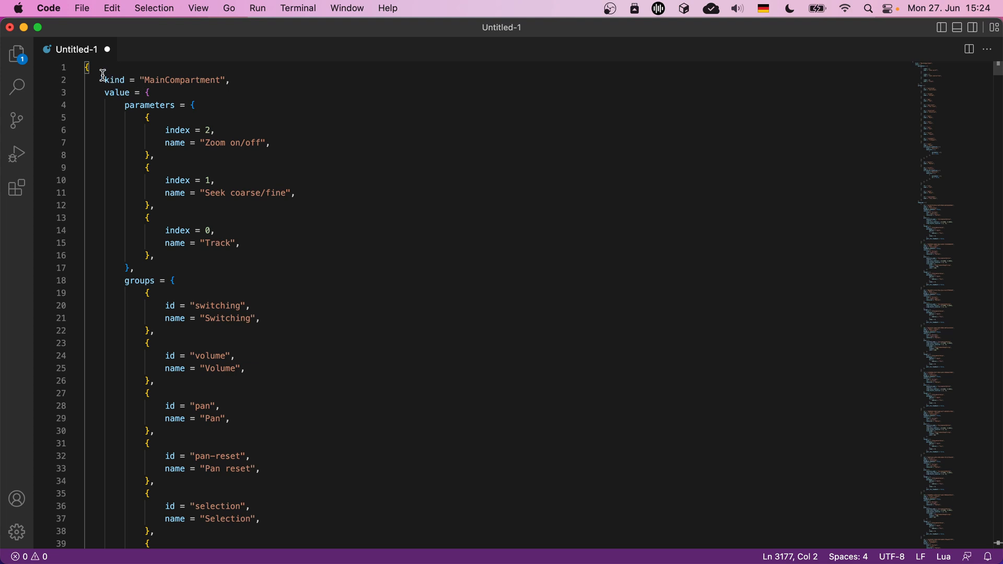
- Prefix the code with 'return', fold parameters and groups, and rename 'Bank -' to 'HELLO WORLD!'
type("return")
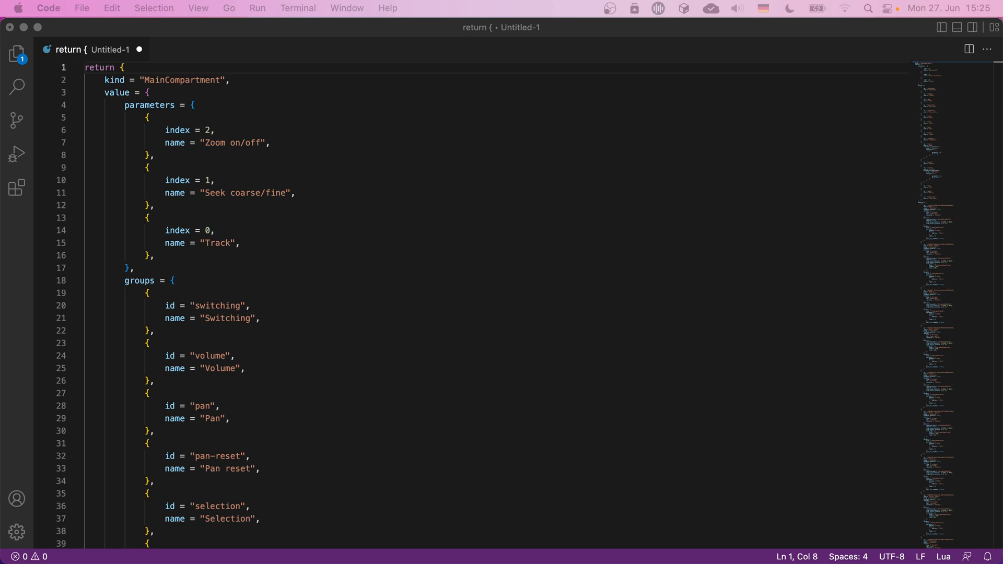
mouse_move(74, 112)
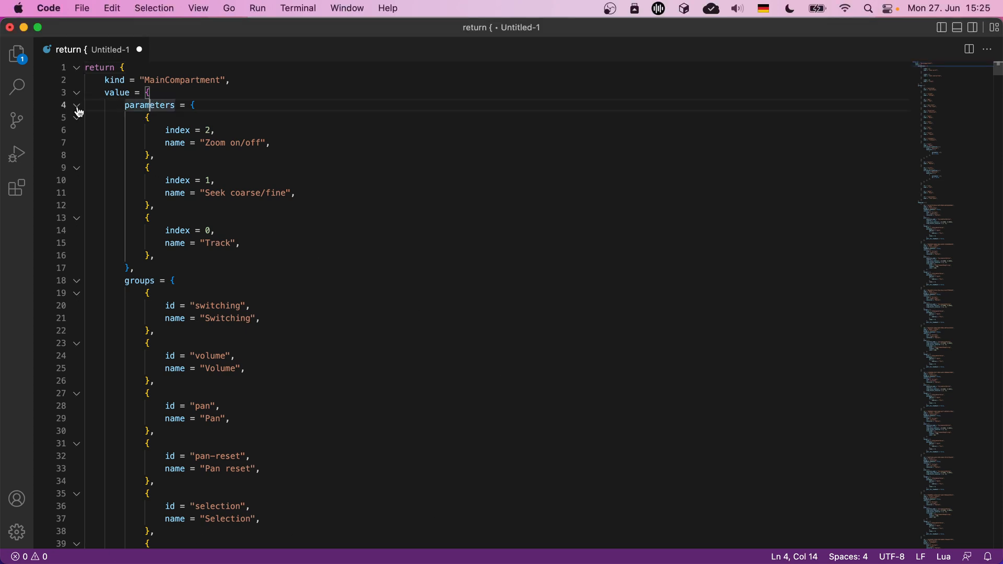
left_click(75, 105)
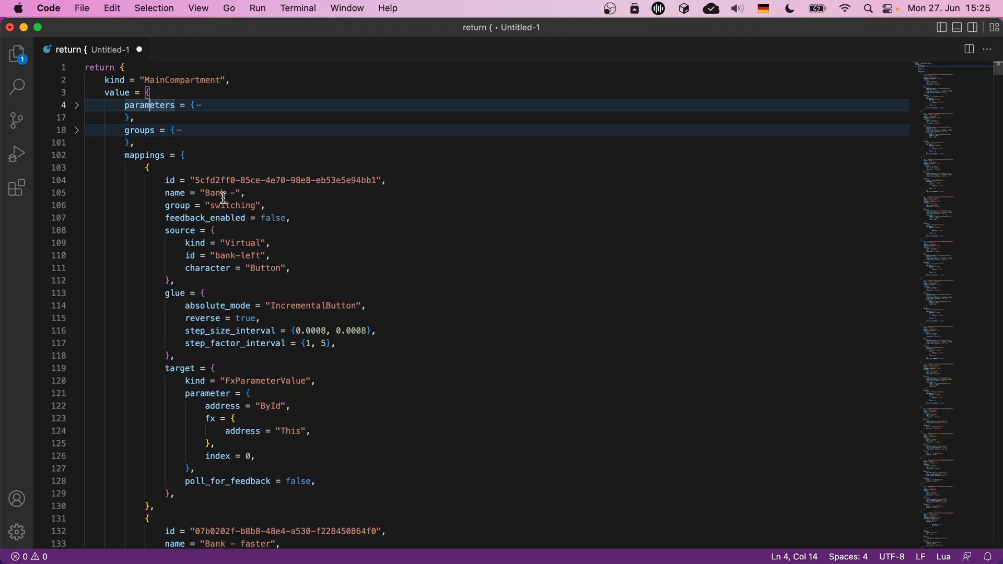
double_click(218, 193)
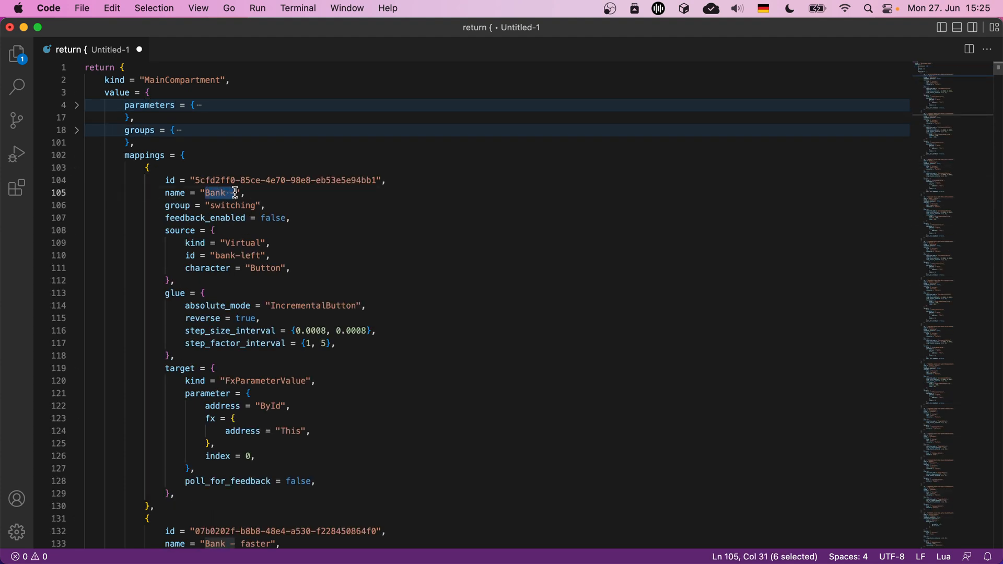
type("H")
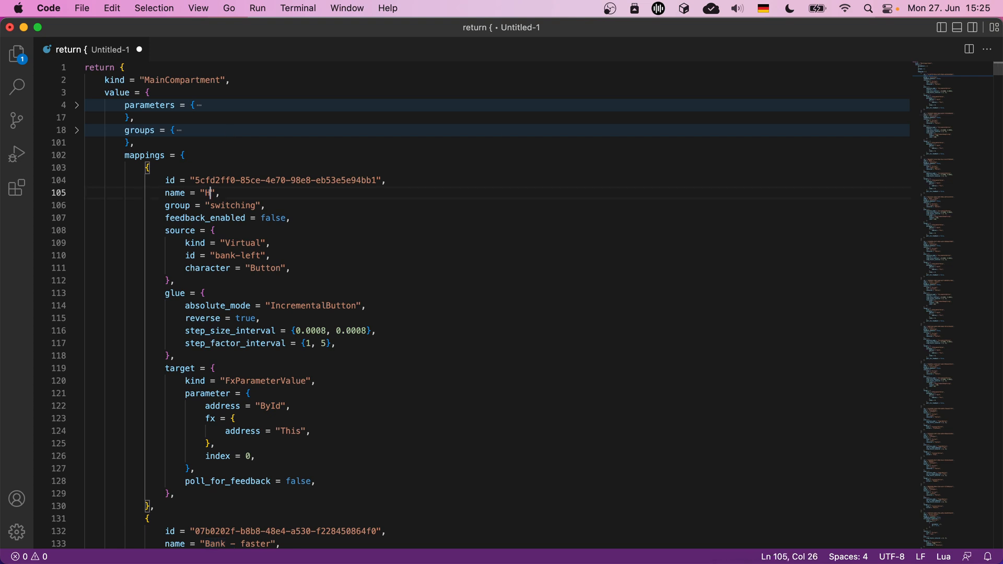
type("ELLO WORLD!")
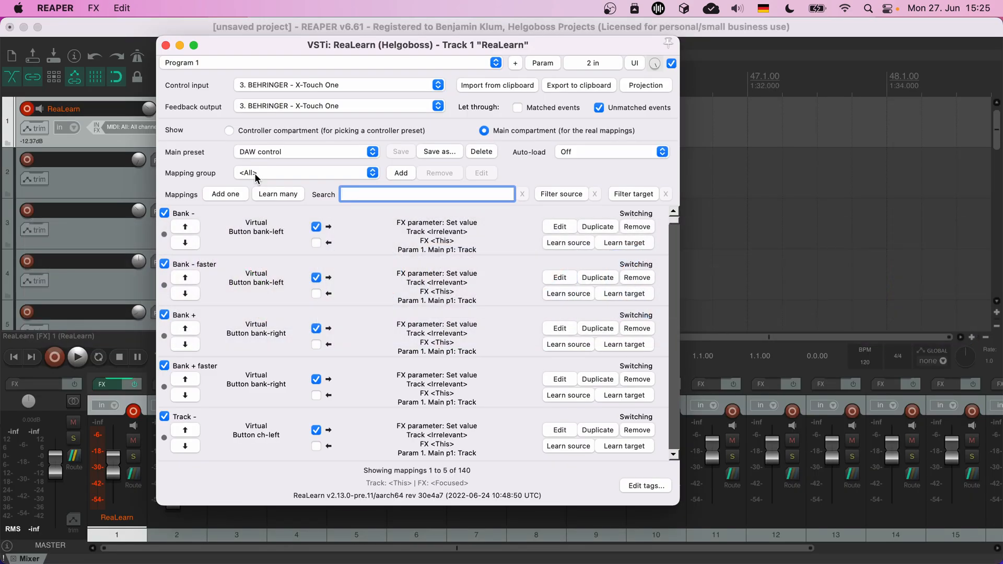
mouse_move(490, 94)
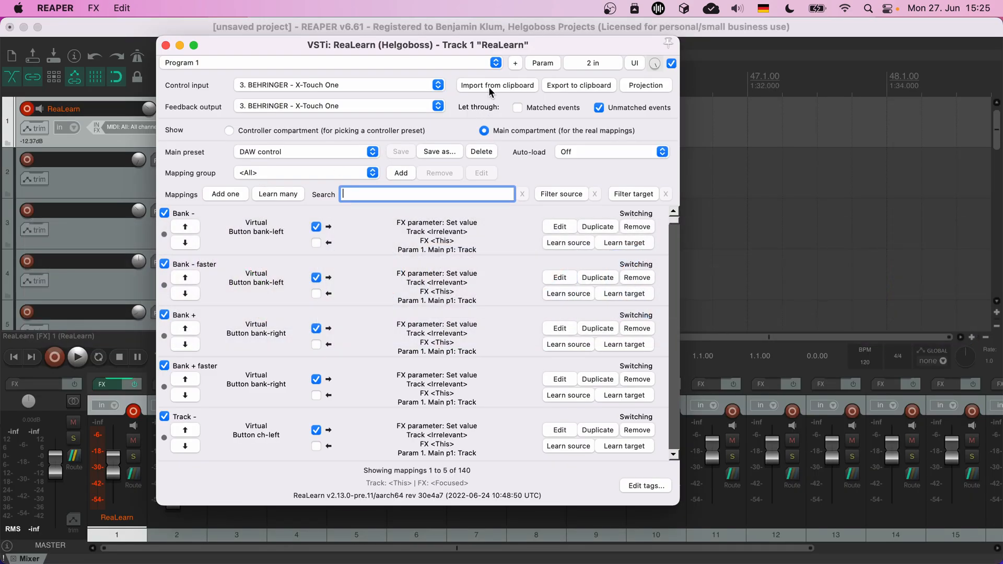
- Import the edited Lua from the clipboard and set Mapping group to <All>
left_click(497, 85)
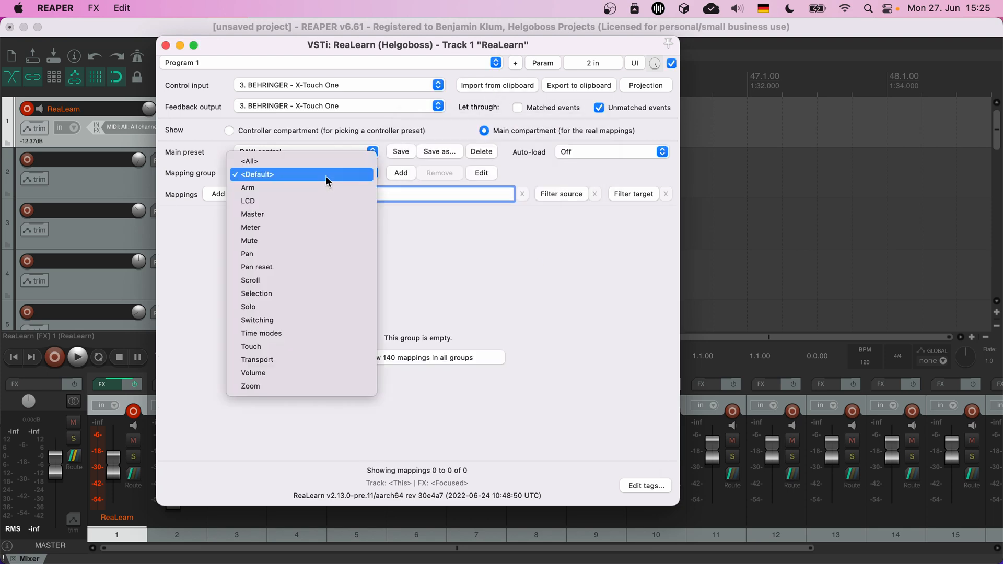
left_click(249, 161)
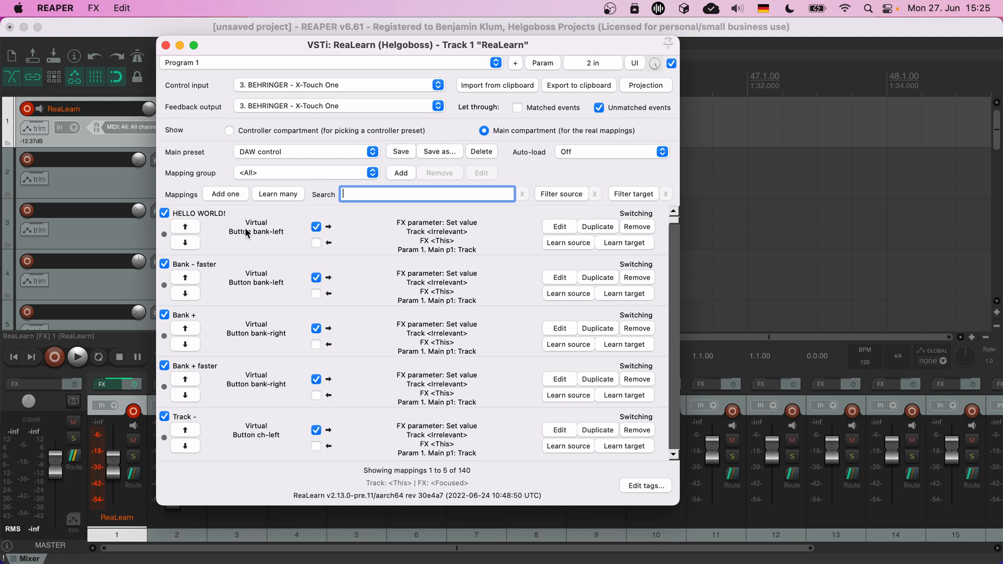
mouse_move(216, 237)
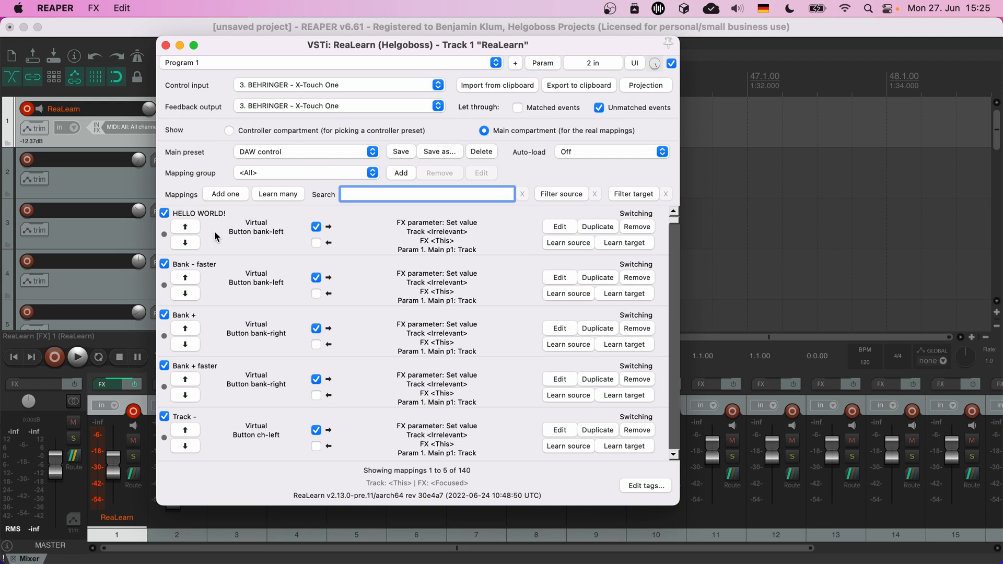